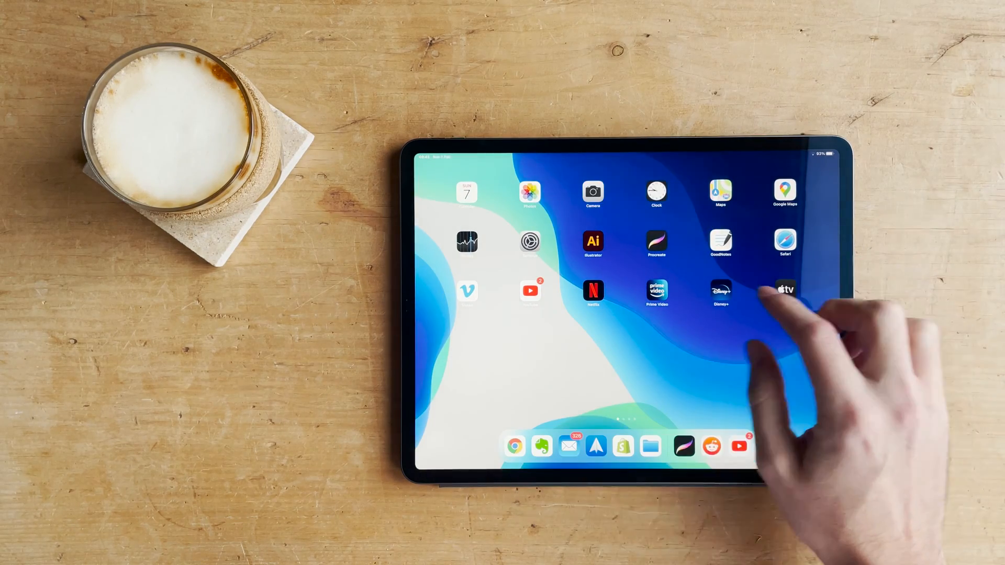
Launch Procreate, open the wide 4096 × 1714 px untitled artwork, and make its background black.
{"action": "left_click", "coordinate": [656, 243]}
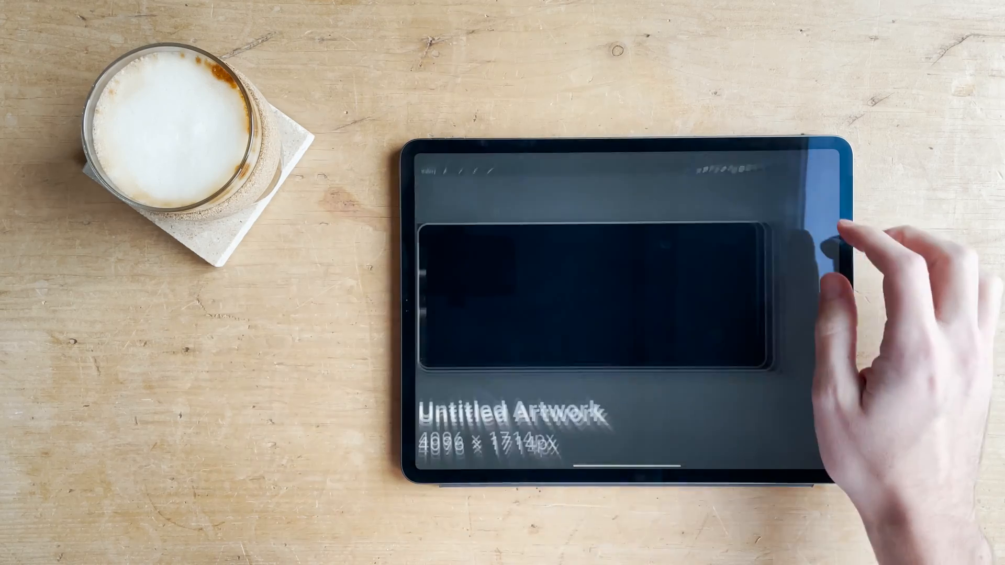
{"action": "left_click", "coordinate": [828, 170]}
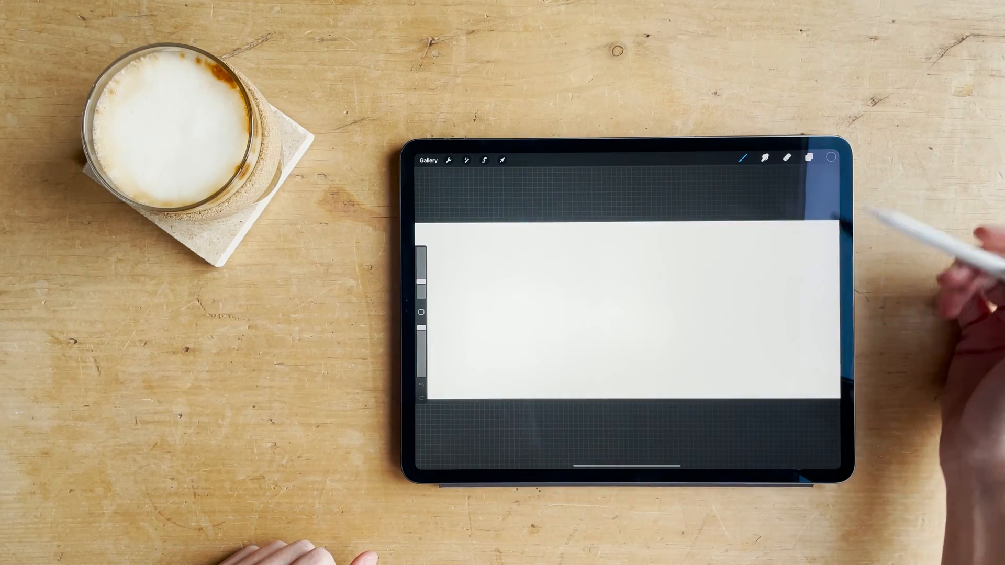
{"action": "left_click", "coordinate": [828, 157]}
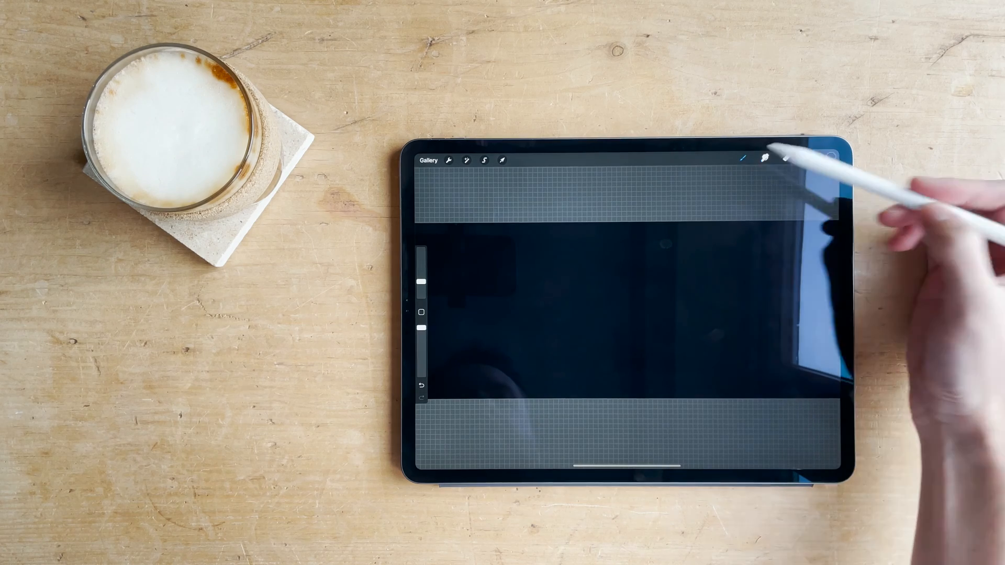
{"action": "left_click", "coordinate": [745, 159]}
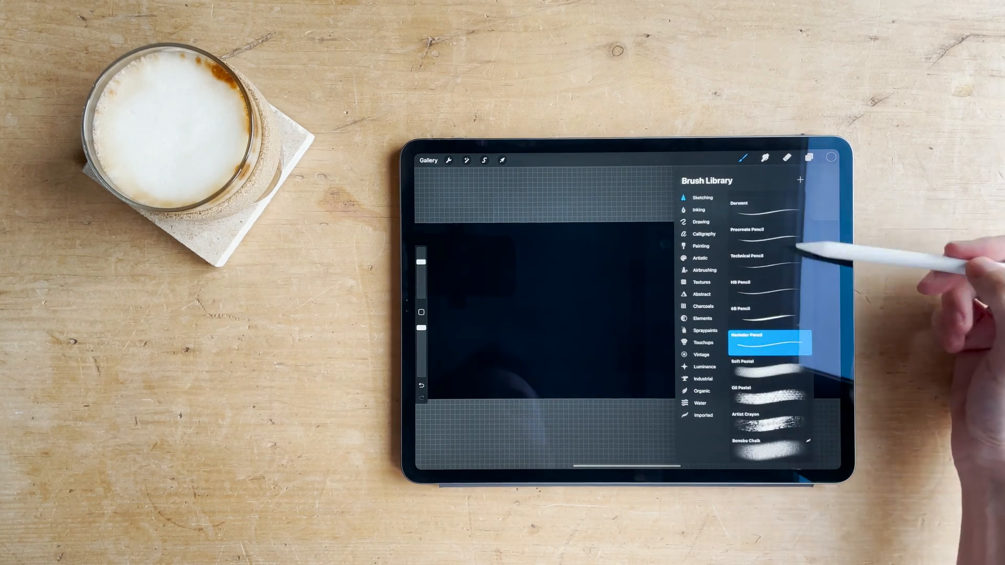
Choose the Studio Pen brush from the Inking brush set.
{"action": "left_click", "coordinate": [700, 221]}
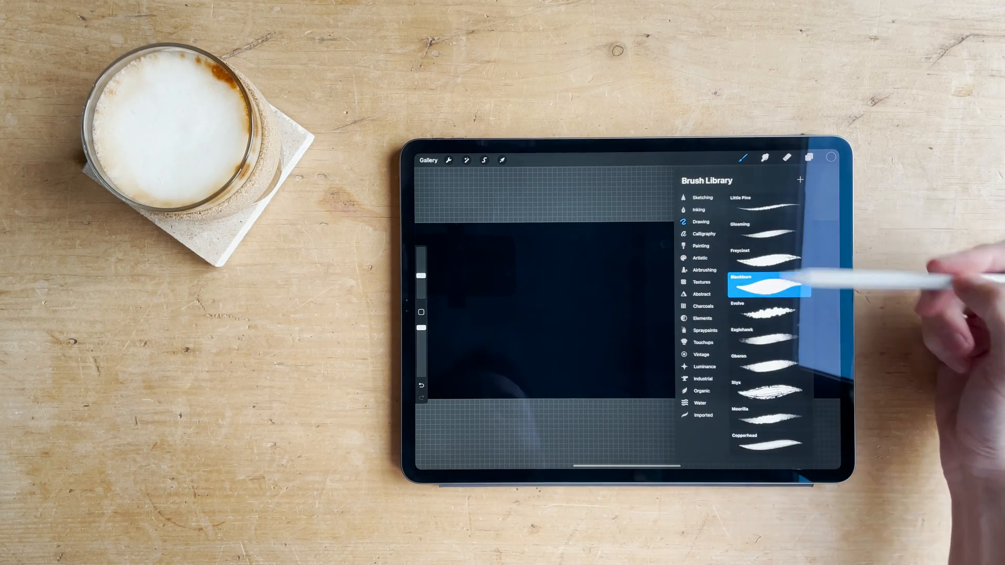
{"action": "left_click", "coordinate": [697, 210]}
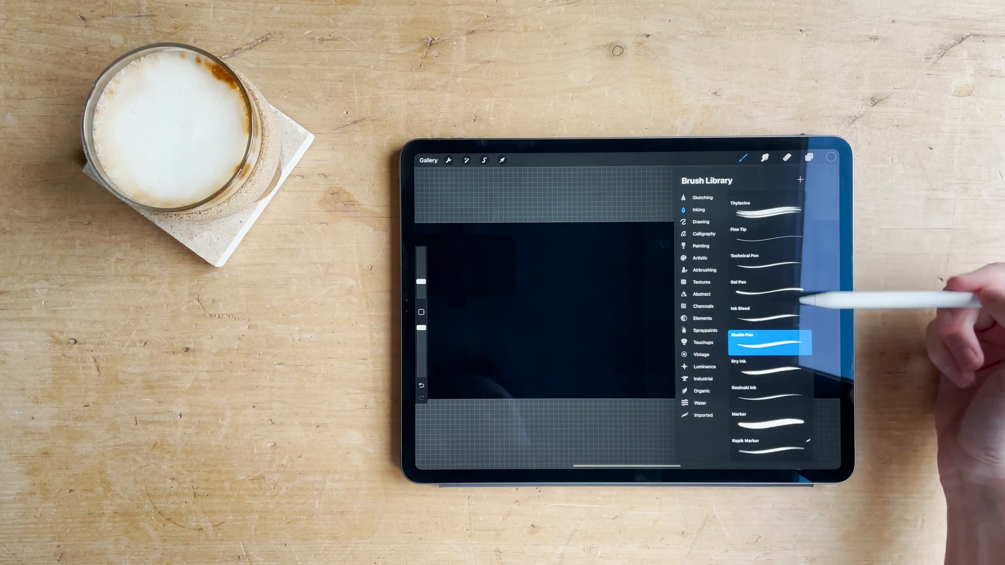
{"action": "scroll", "scroll_direction": "down", "scroll_amount": 3}
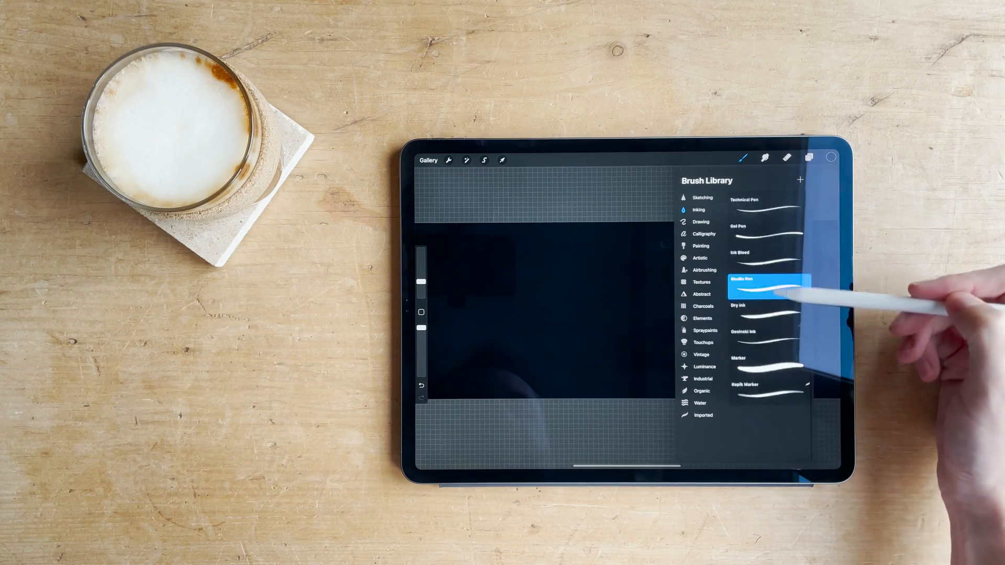
{"action": "scroll", "scroll_direction": "down", "scroll_amount": 3}
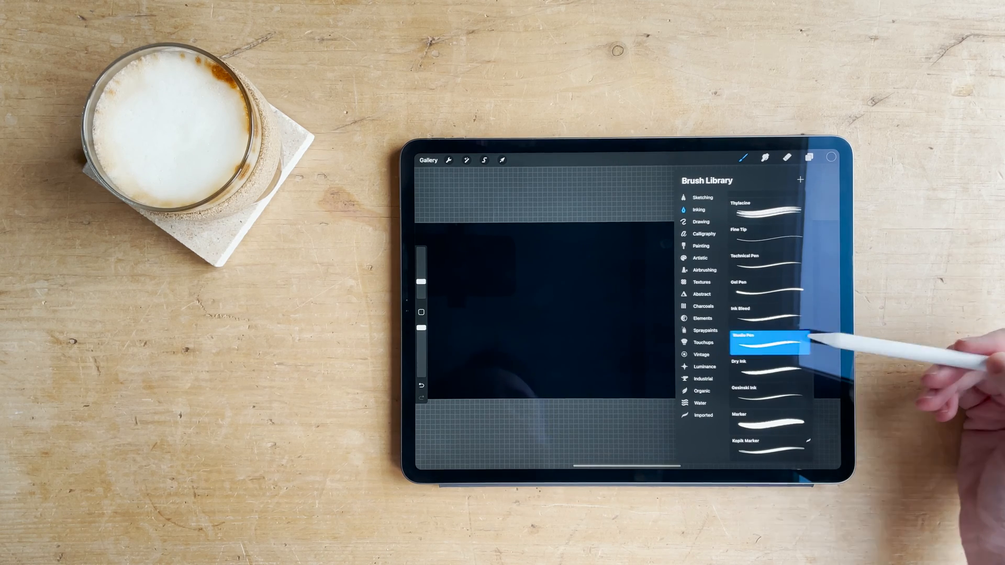
{"action": "left_click", "coordinate": [767, 338]}
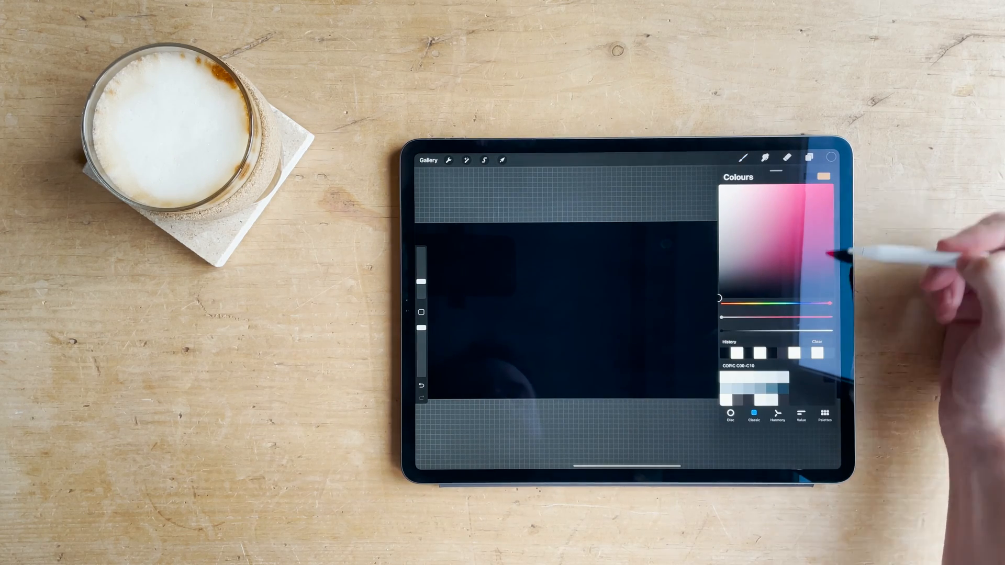
Pick white and handwrite the lines starting 'Hello friends! Today I wanted to show you…'.
{"action": "left_click_drag", "start_coordinate": [827, 302], "coordinate": [743, 302]}
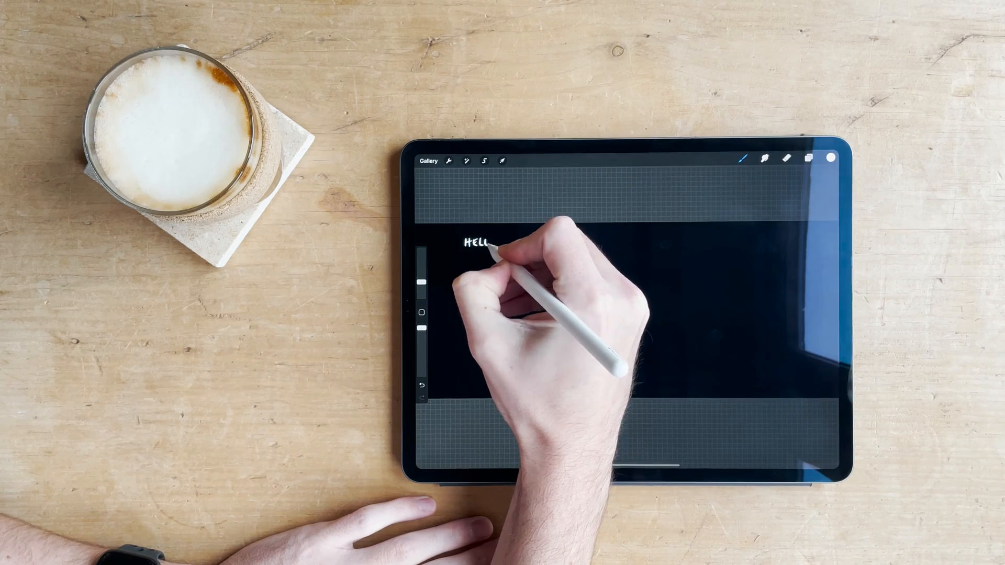
{"action": "left_click_drag", "start_coordinate": [487, 246], "coordinate": [519, 243]}
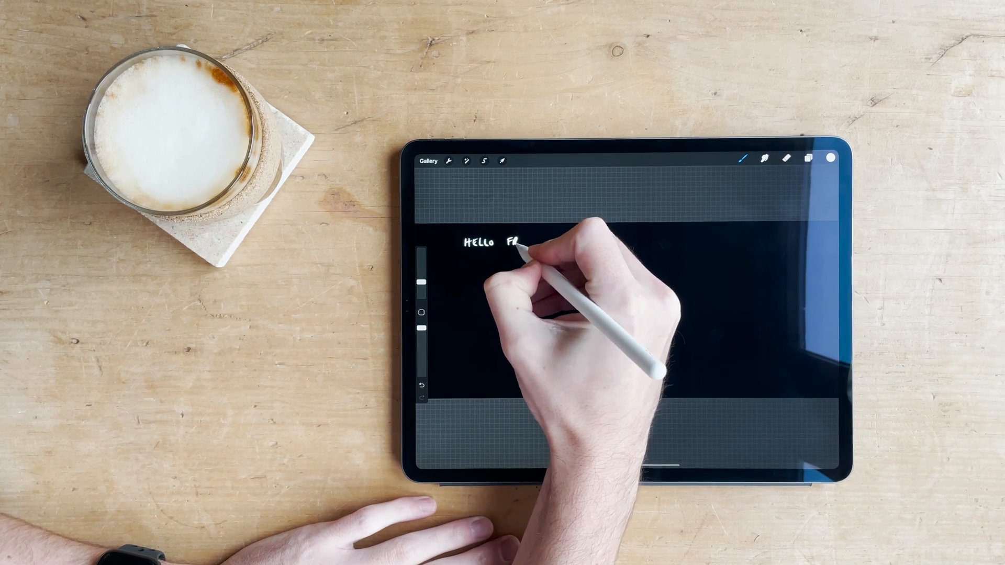
{"action": "left_click_drag", "start_coordinate": [513, 242], "coordinate": [545, 242]}
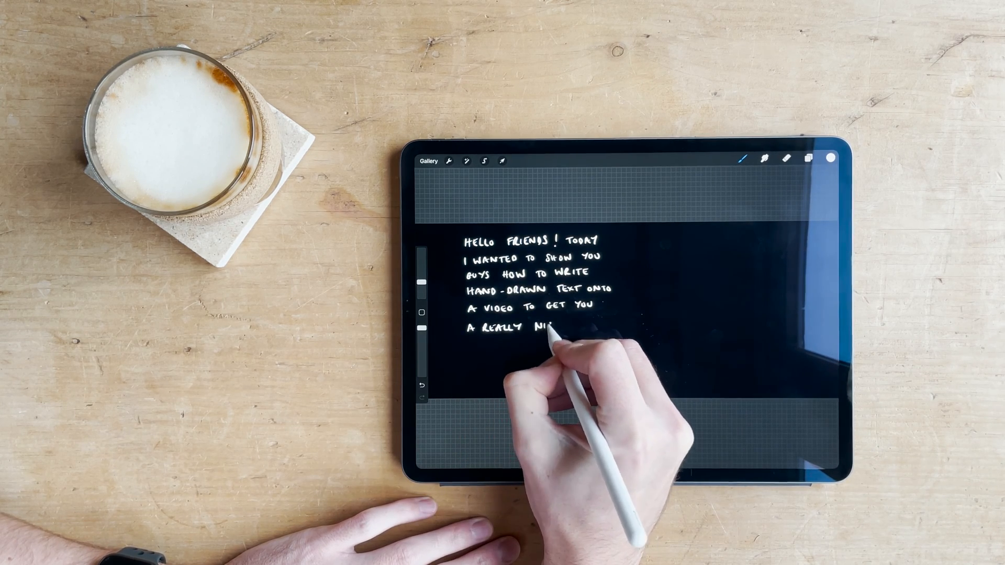
{"action": "left_click_drag", "start_coordinate": [548, 327], "coordinate": [557, 326]}
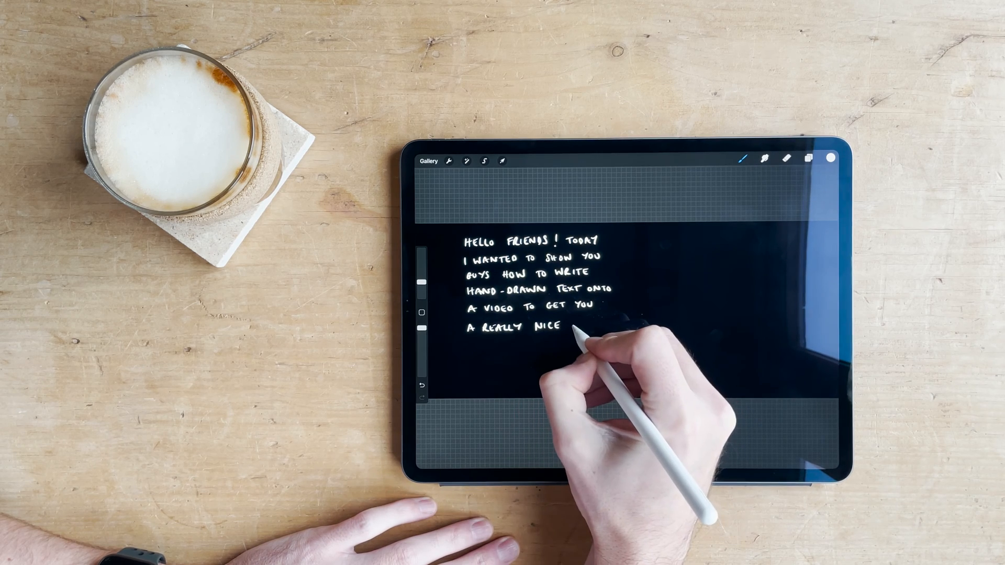
{"action": "left_click_drag", "start_coordinate": [567, 326], "coordinate": [602, 327]}
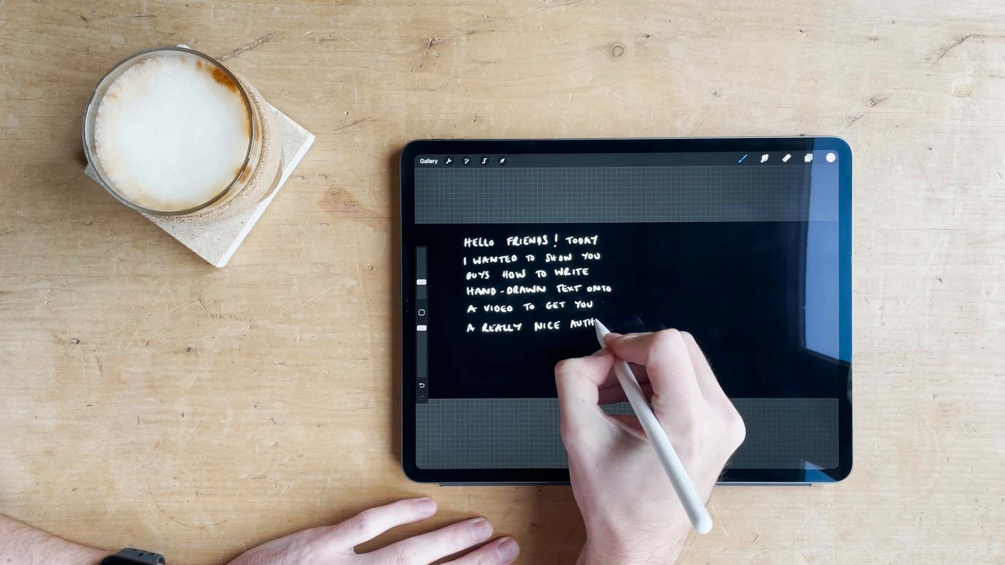
{"action": "left_click_drag", "start_coordinate": [596, 326], "coordinate": [635, 323]}
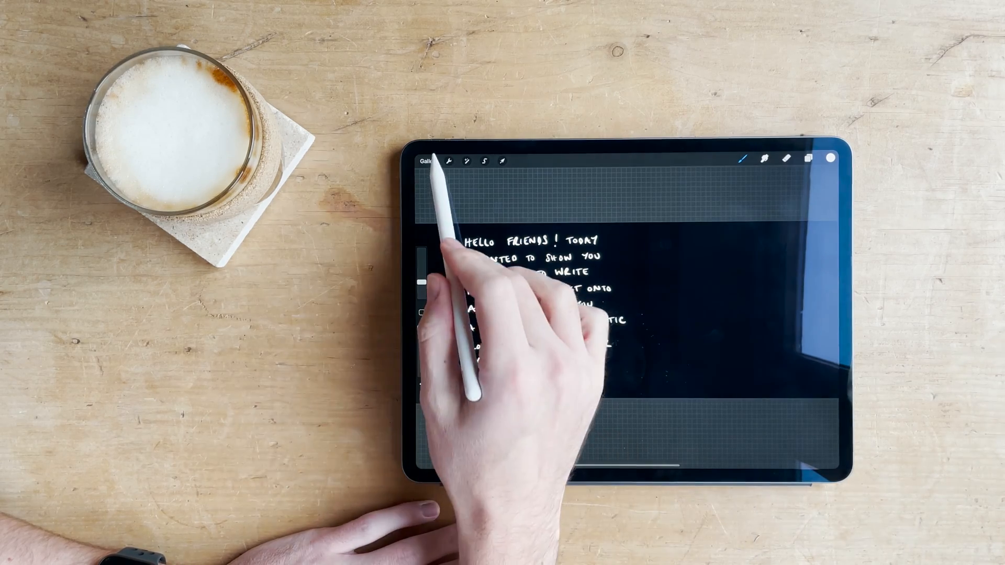
Clear the canvas and handwrite the first lines of 'Hey guys, this is another example…'.
{"action": "left_click", "coordinate": [428, 162]}
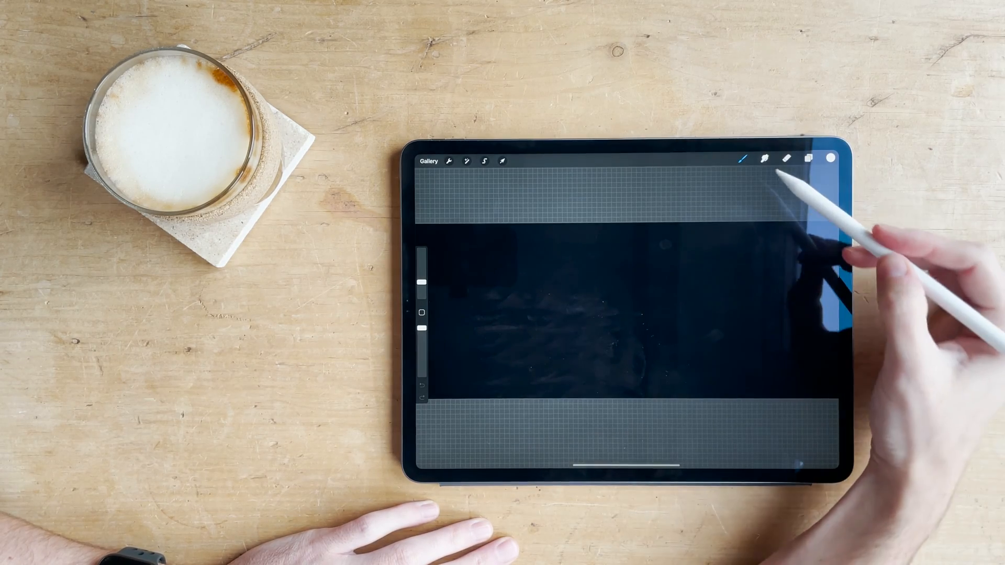
{"action": "left_click", "coordinate": [833, 159]}
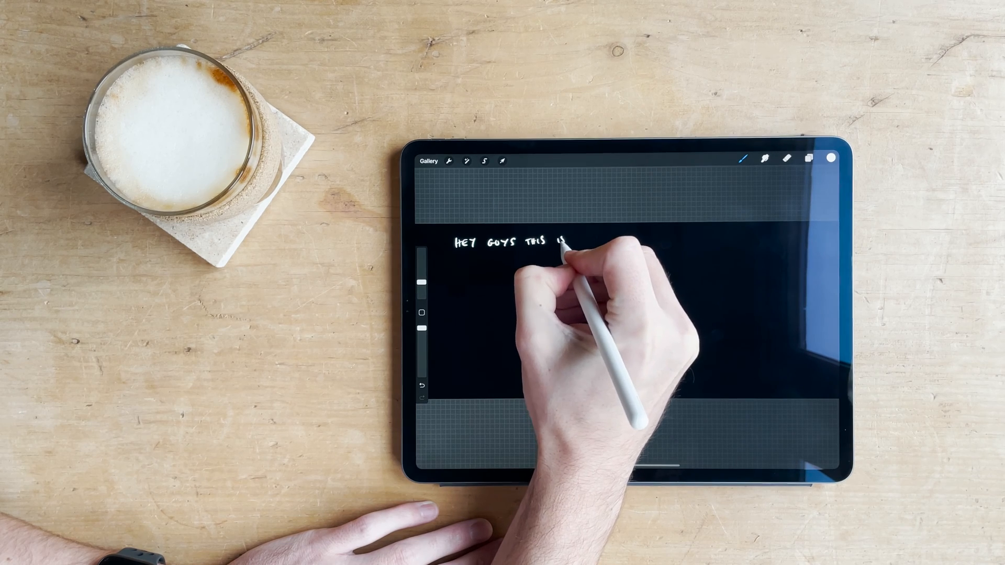
{"action": "left_click_drag", "start_coordinate": [564, 250], "coordinate": [461, 262]}
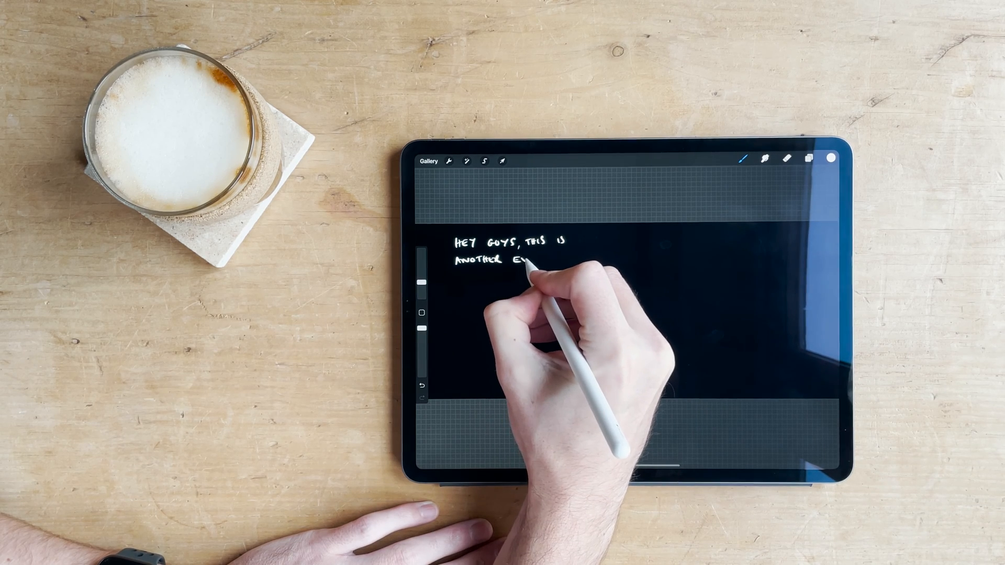
{"action": "left_click_drag", "start_coordinate": [526, 263], "coordinate": [557, 262]}
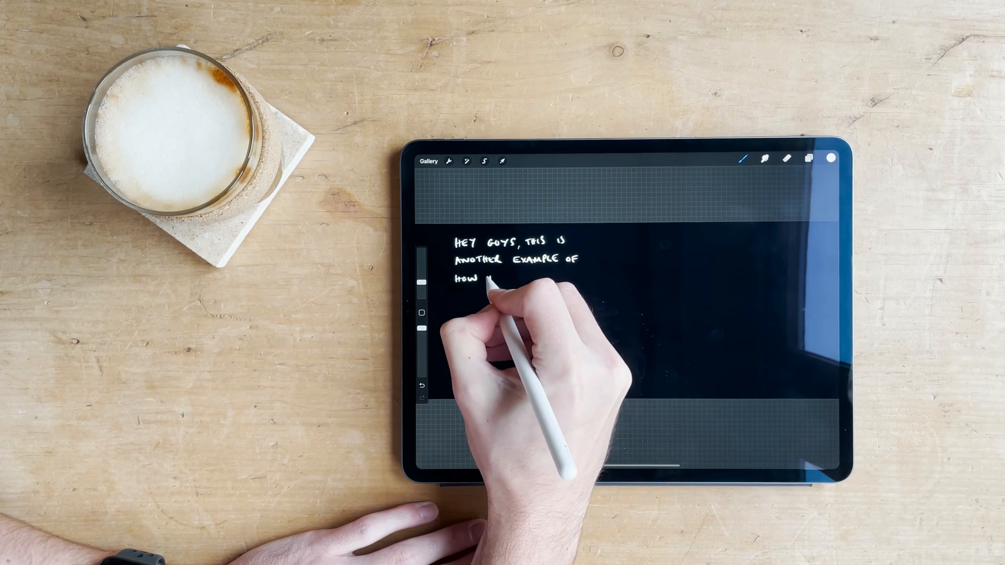
{"action": "left_click_drag", "start_coordinate": [494, 280], "coordinate": [538, 280]}
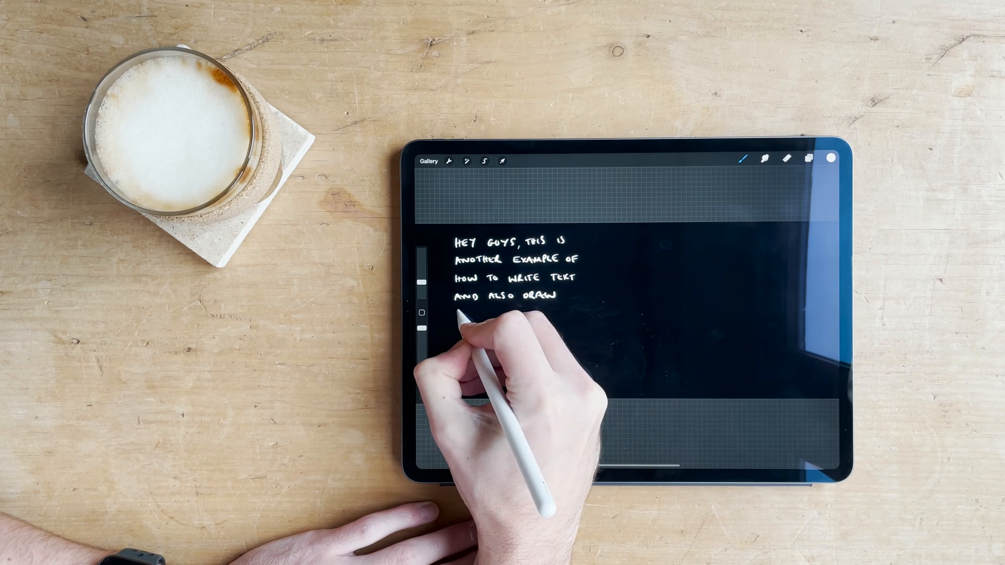
Write 'and also draw cool things like arrows' and draw several white arrows.
{"action": "left_click_drag", "start_coordinate": [454, 314], "coordinate": [506, 313]}
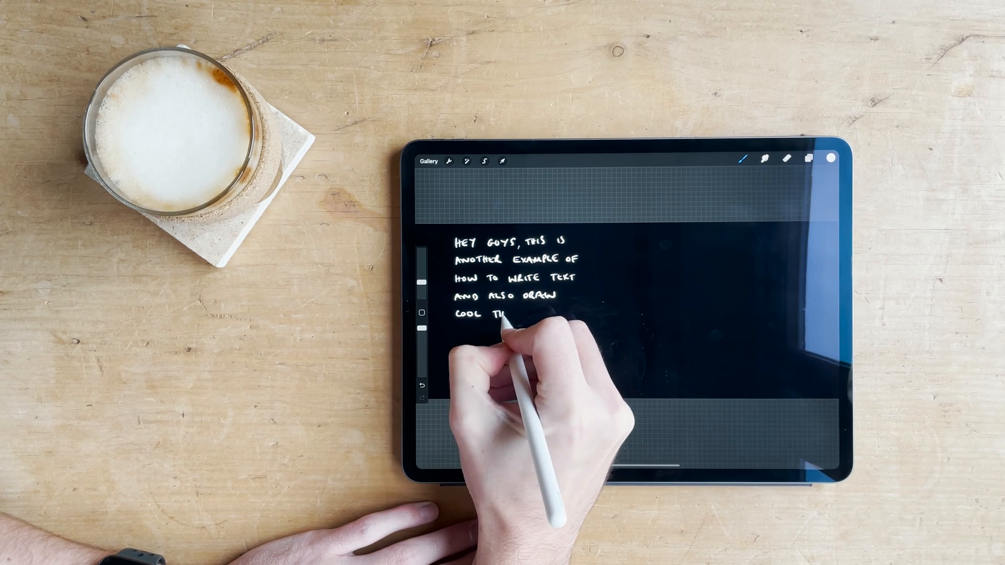
{"action": "left_click_drag", "start_coordinate": [509, 318], "coordinate": [564, 314]}
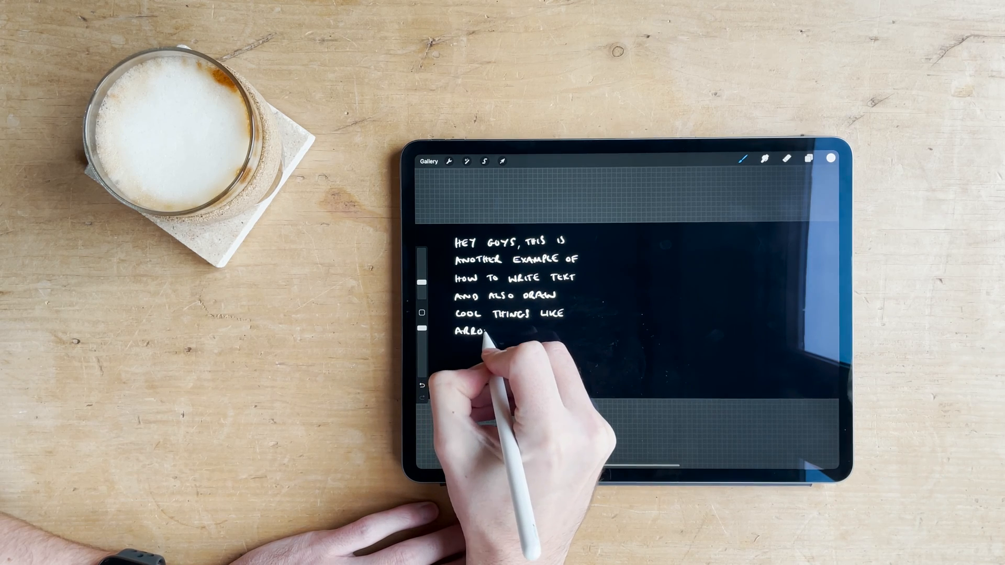
{"action": "left_click_drag", "start_coordinate": [487, 337], "coordinate": [519, 346]}
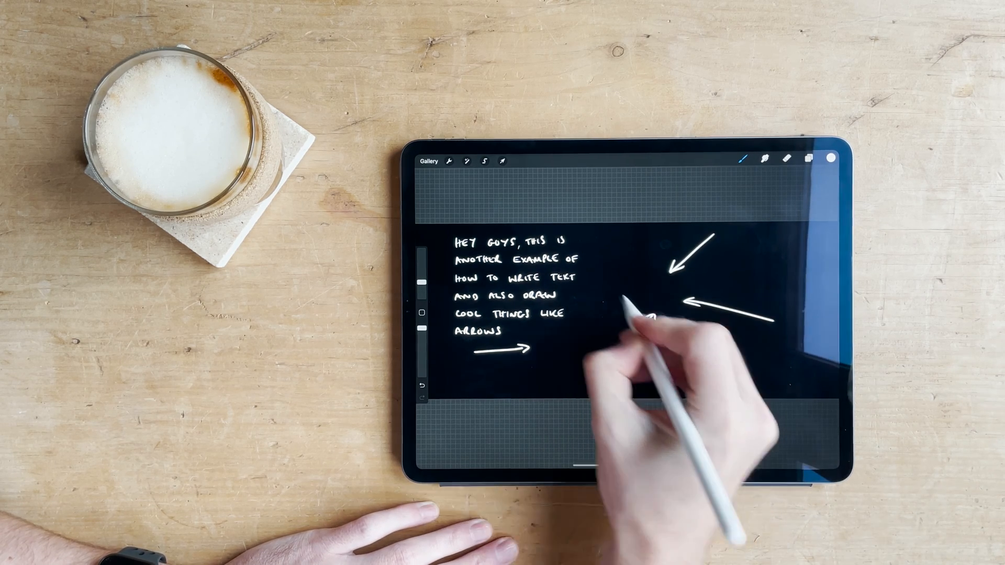
{"action": "left_click_drag", "start_coordinate": [449, 368], "coordinate": [576, 384]}
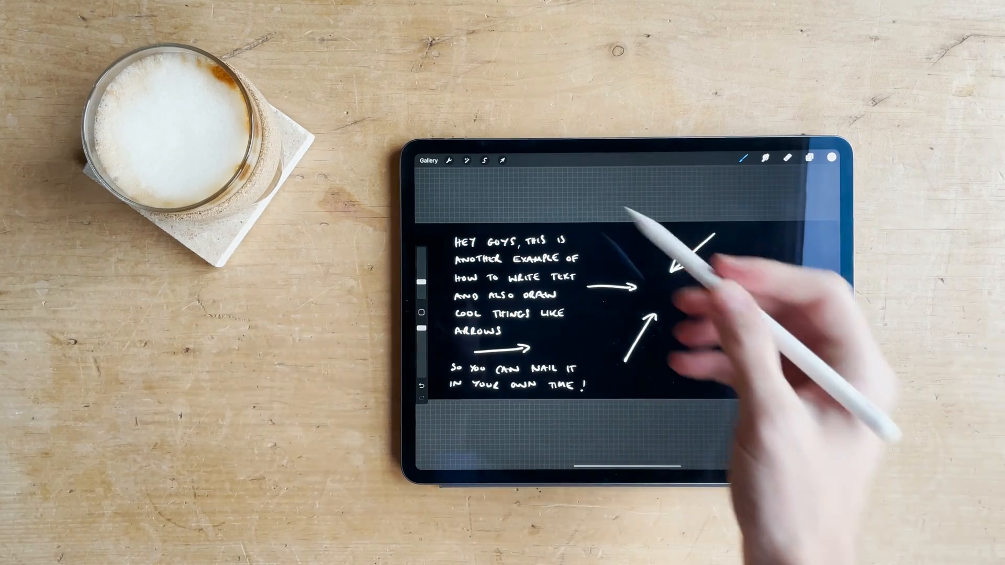
Export the drawing as a full-length time-lapse video.
{"action": "left_click", "coordinate": [452, 159]}
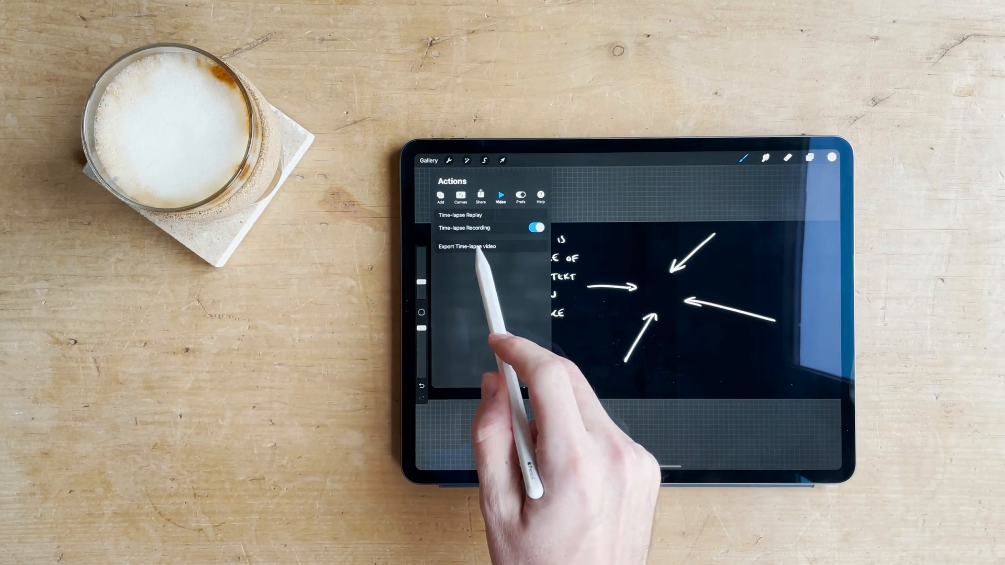
{"action": "left_click", "coordinate": [466, 246]}
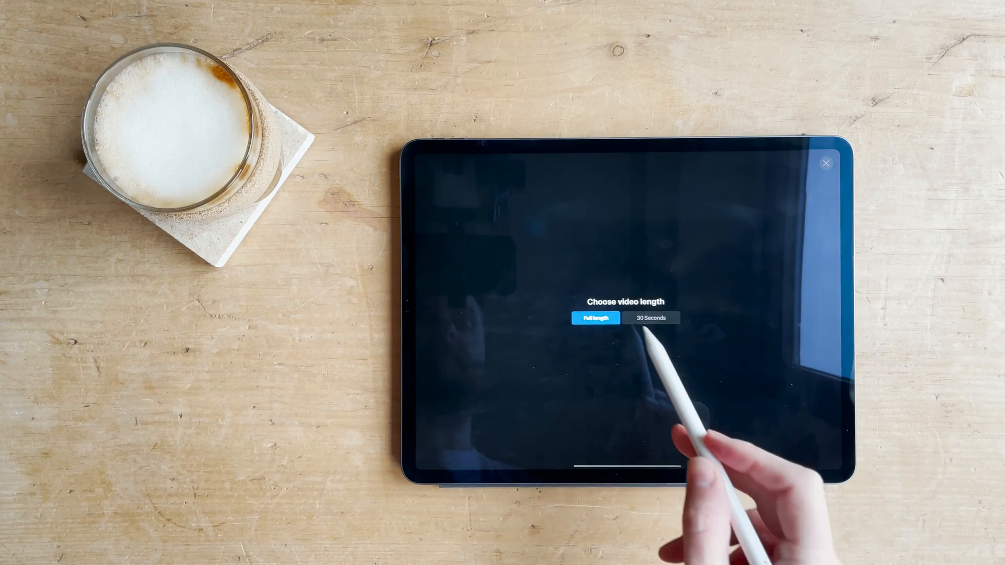
{"action": "left_click", "coordinate": [594, 318]}
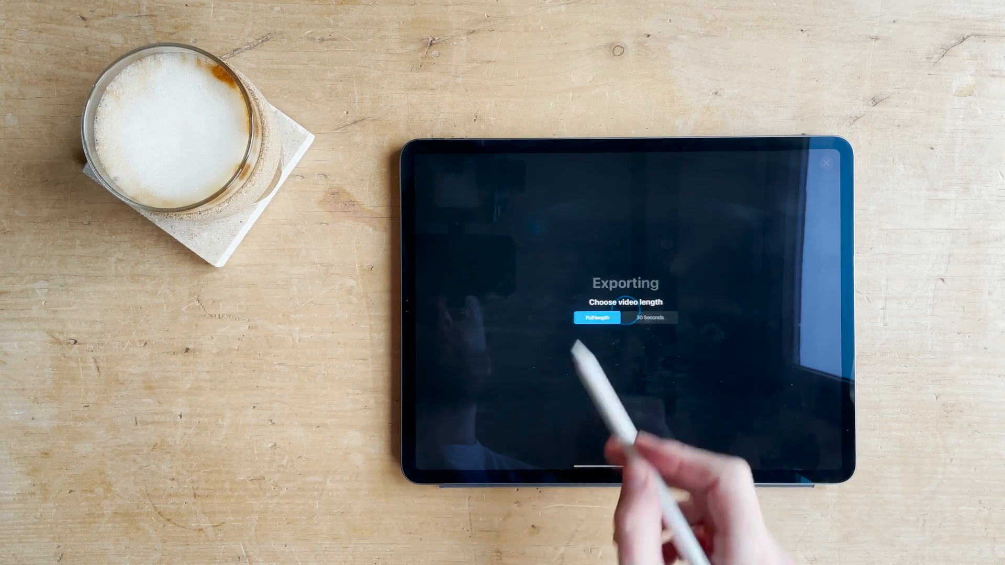
{"action": "left_click", "coordinate": [596, 318]}
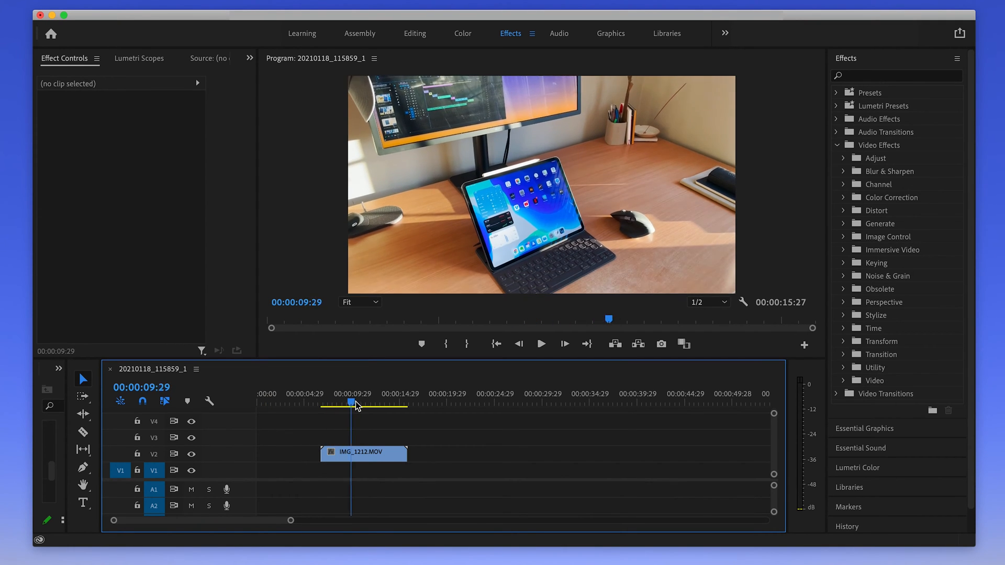
Line the four IMG_1212.MOV clips up back to back on one track from 00:00:00.
{"action": "left_click_drag", "start_coordinate": [352, 402], "coordinate": [399, 402]}
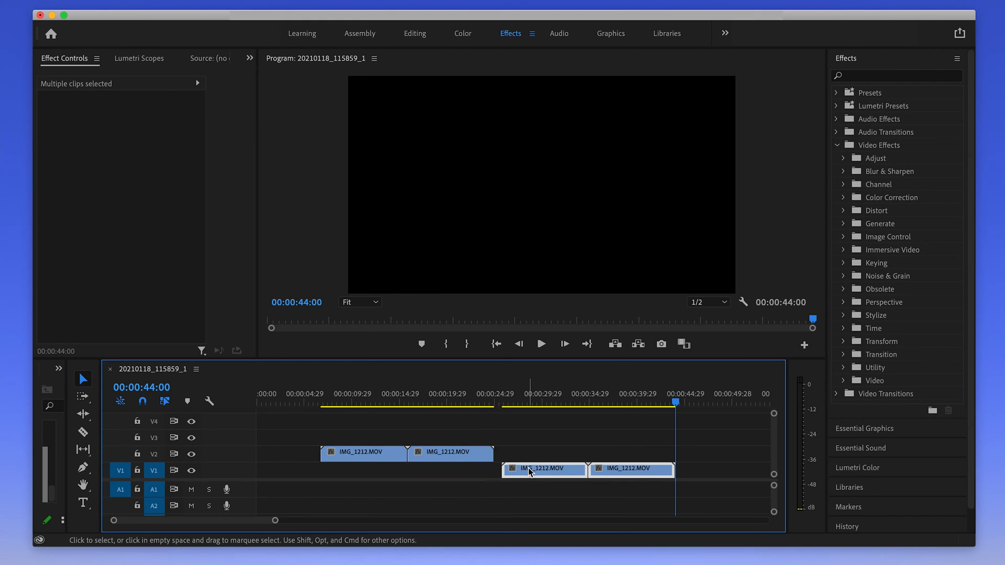
{"action": "left_click_drag", "start_coordinate": [543, 468], "coordinate": [528, 453]}
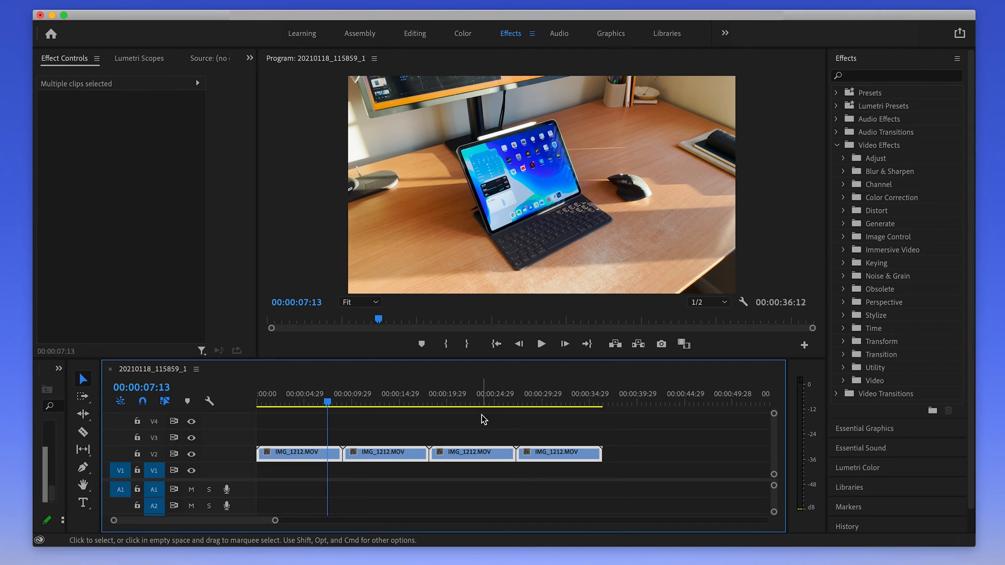
{"action": "mouse_move", "coordinate": [786, 255]}
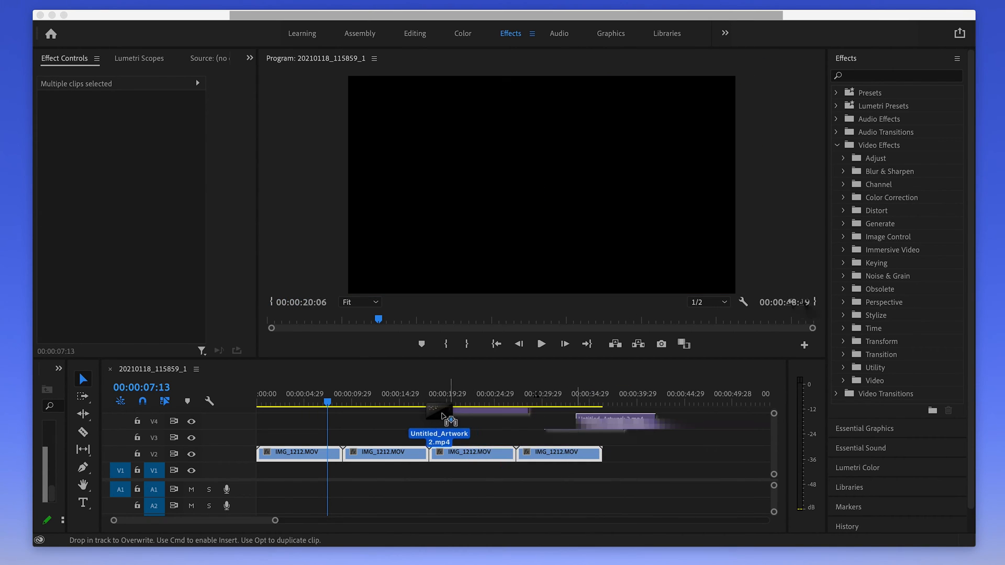
Place Untitled_Artwork 2.mp4 above the desk footage, starting about one second in.
{"action": "left_click_drag", "start_coordinate": [449, 417], "coordinate": [265, 439]}
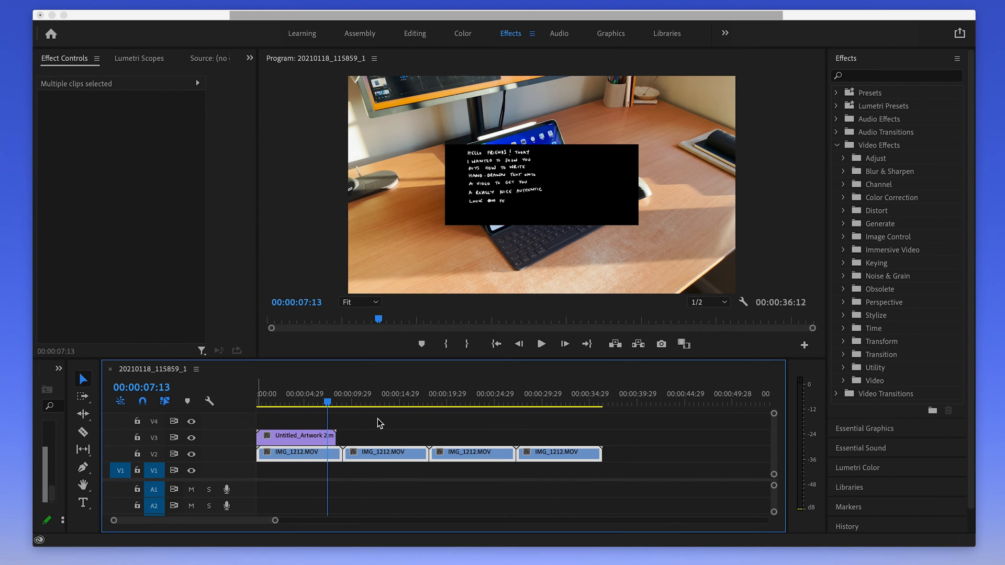
{"action": "mouse_move", "coordinate": [383, 415]}
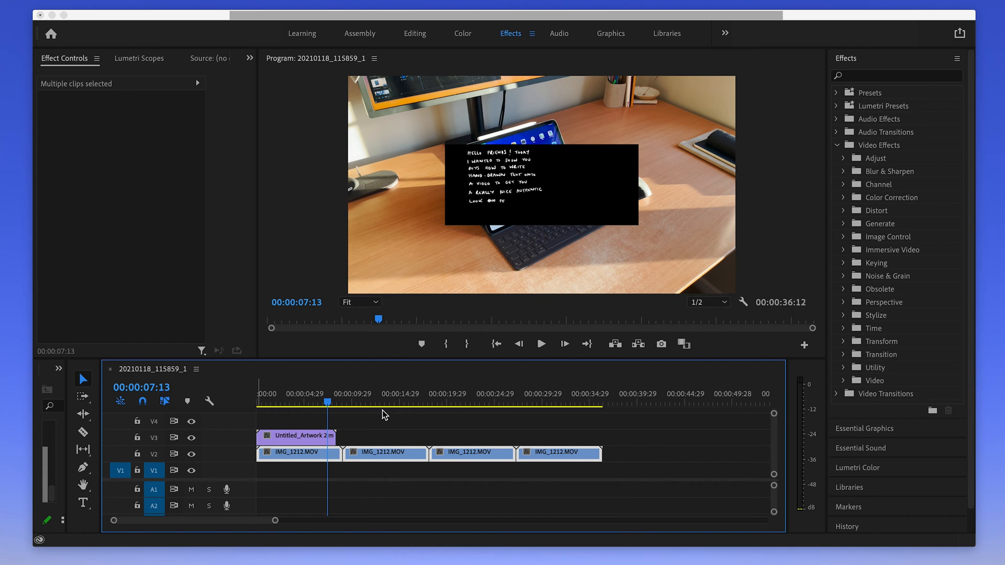
{"action": "mouse_move", "coordinate": [353, 414]}
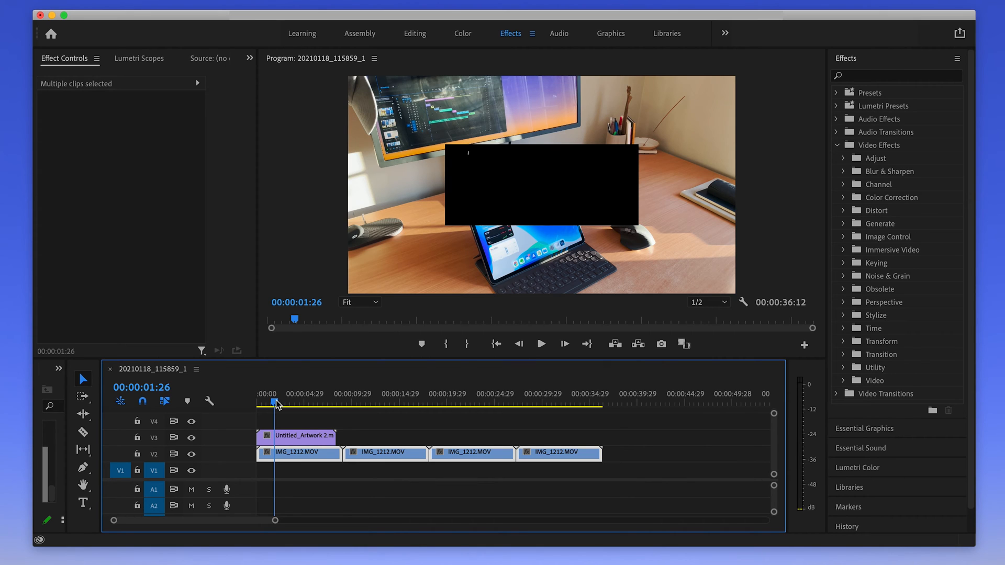
{"action": "left_click", "coordinate": [517, 345]}
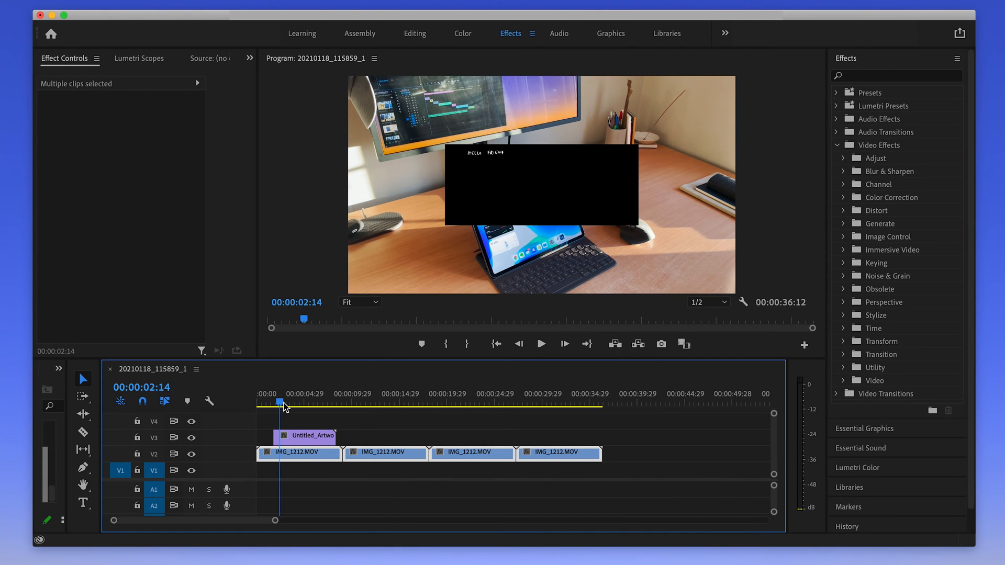
{"action": "left_click_drag", "start_coordinate": [281, 402], "coordinate": [315, 402]}
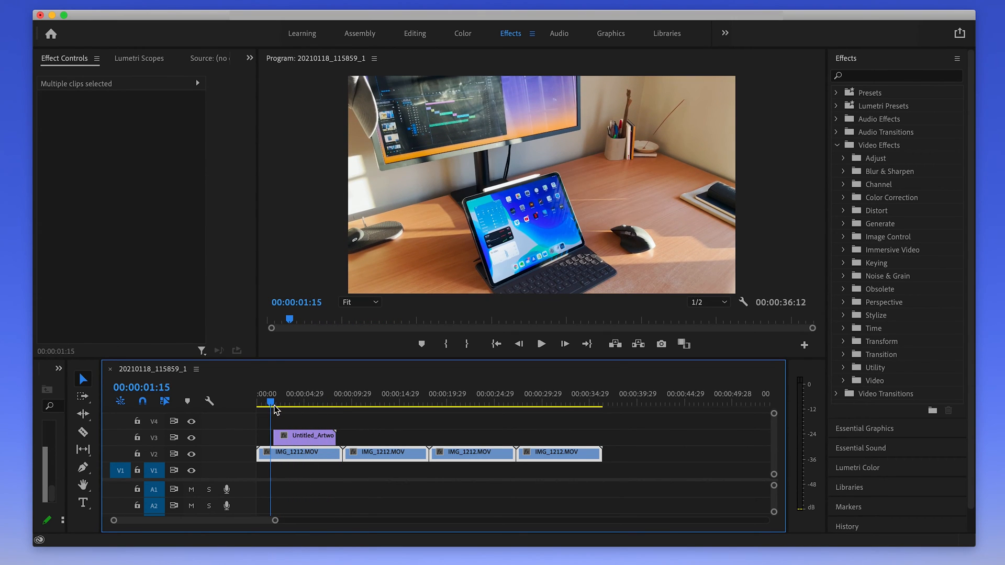
Apply Scale to Frame Size to the Untitled_Artwork clip.
{"action": "left_click", "coordinate": [302, 436]}
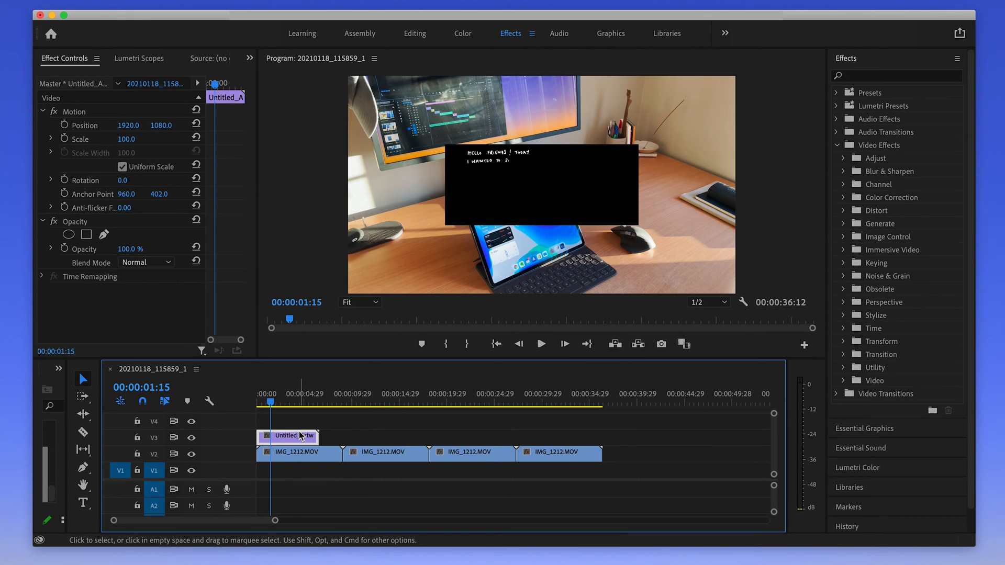
{"action": "right_click", "coordinate": [299, 436]}
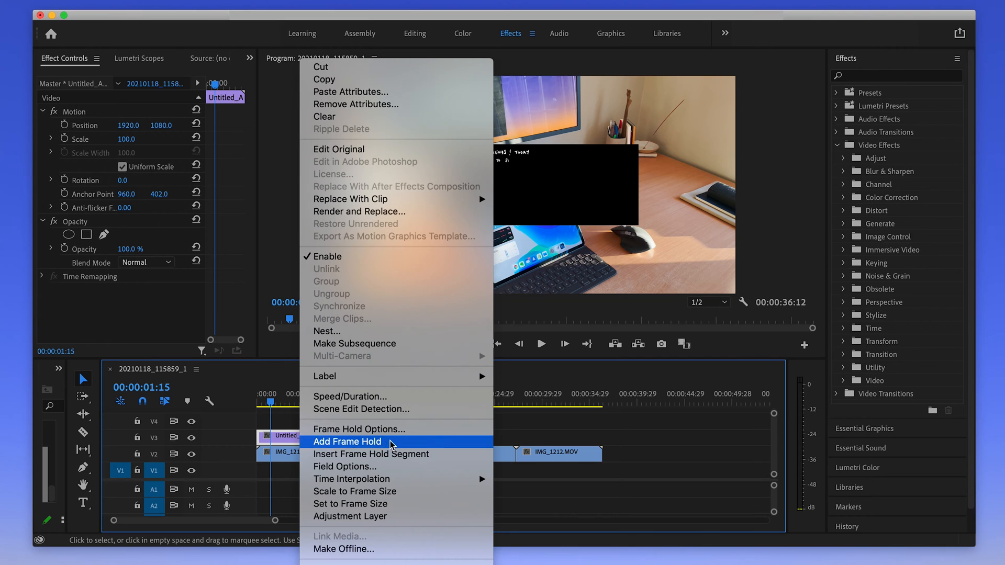
{"action": "left_click", "coordinate": [347, 442]}
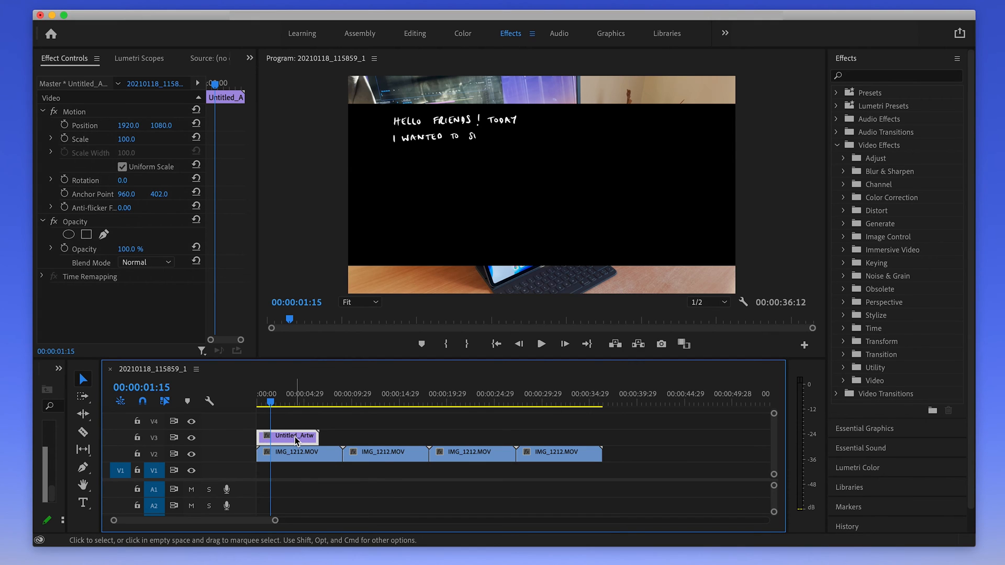
{"action": "mouse_move", "coordinate": [297, 415]}
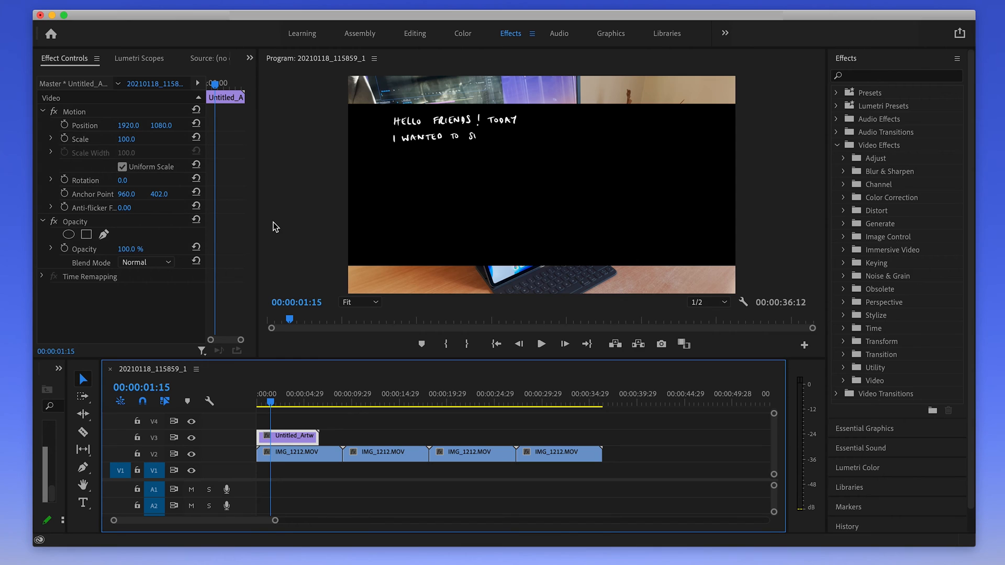
{"action": "mouse_move", "coordinate": [72, 72]}
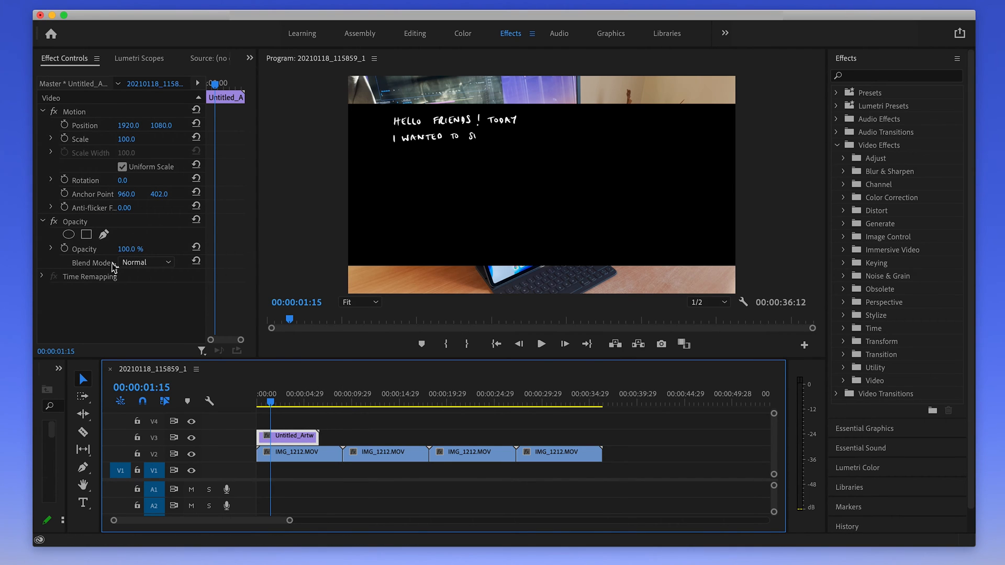
Set the artwork clip's Opacity blend mode to Screen.
{"action": "left_click", "coordinate": [146, 262]}
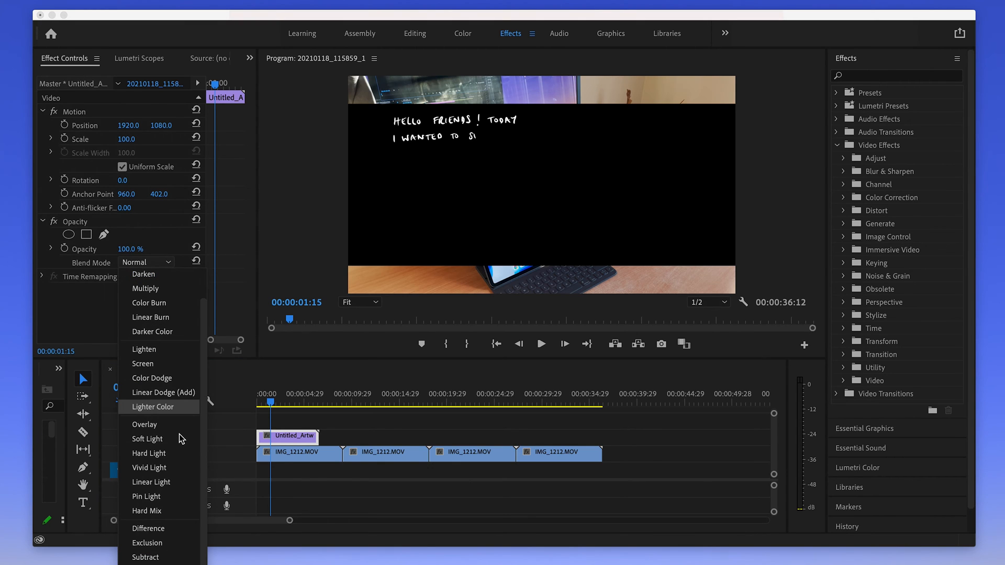
{"action": "mouse_move", "coordinate": [182, 528]}
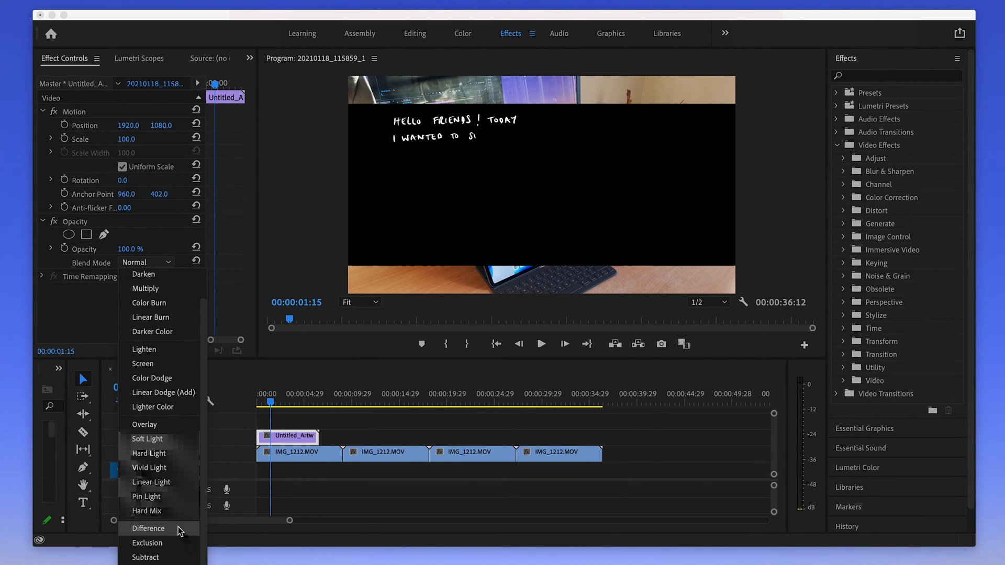
{"action": "mouse_move", "coordinate": [146, 510]}
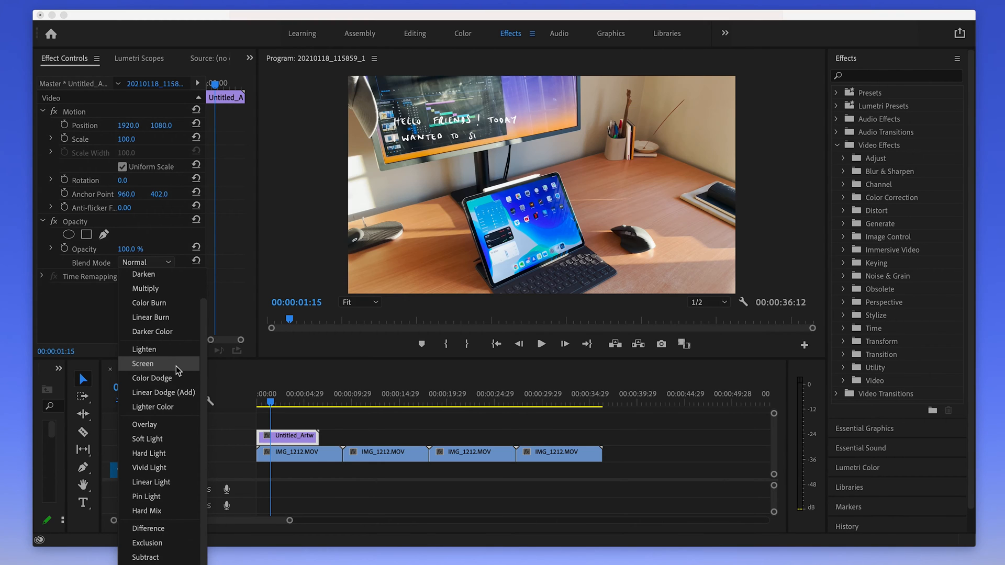
{"action": "left_click", "coordinate": [142, 363]}
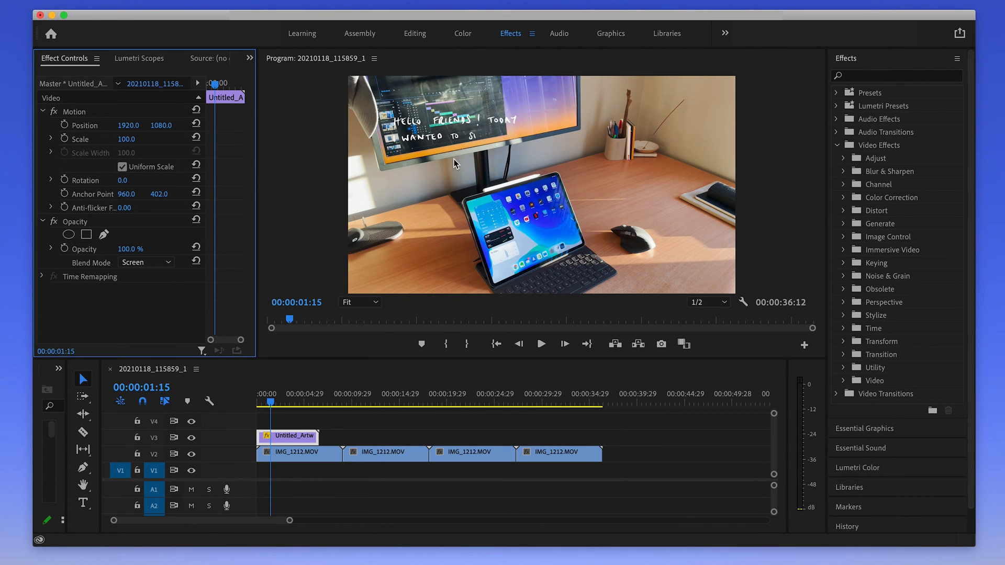
{"action": "left_click", "coordinate": [276, 404]}
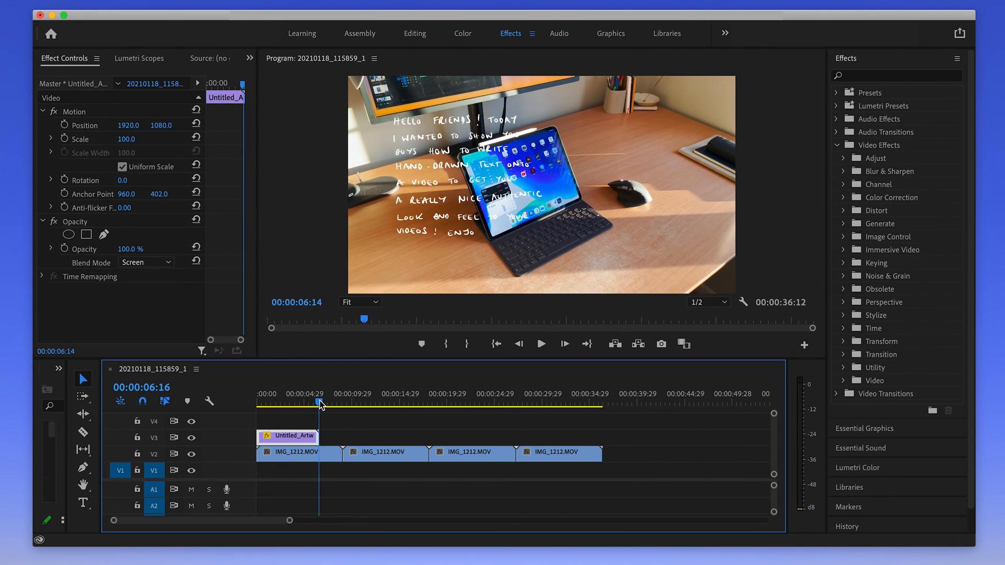
{"action": "left_click", "coordinate": [284, 403]}
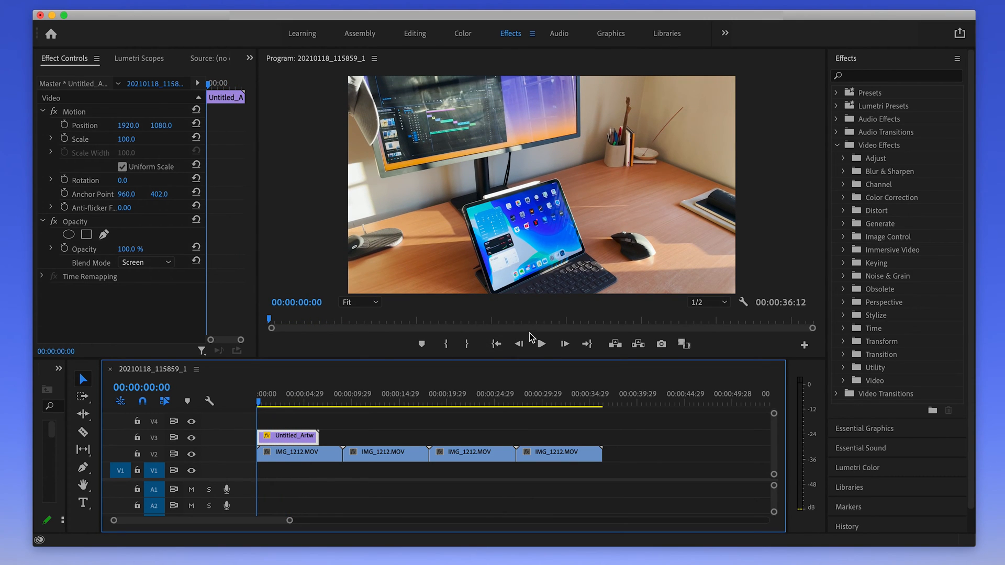
{"action": "left_click", "coordinate": [540, 344]}
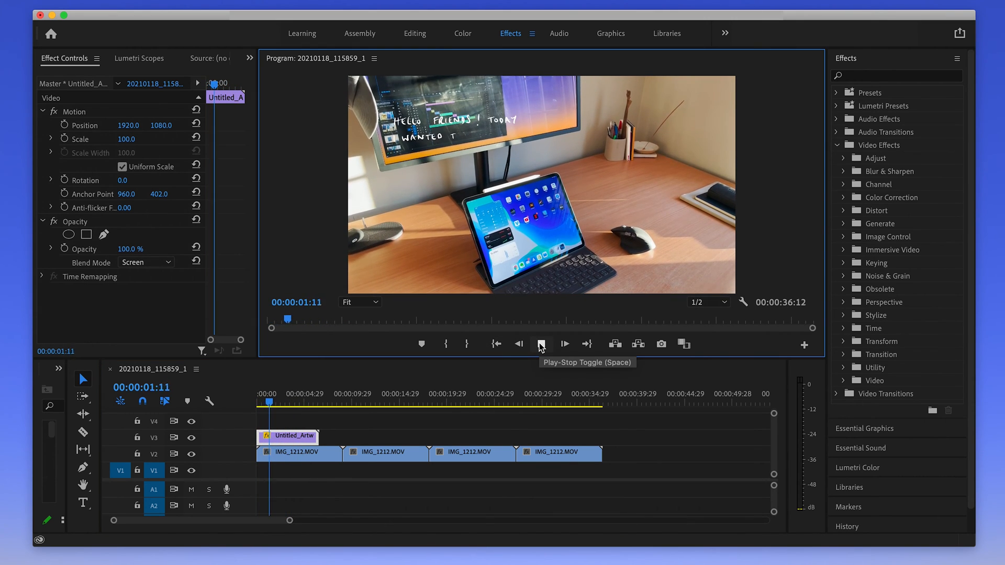
{"action": "left_click", "coordinate": [539, 344]}
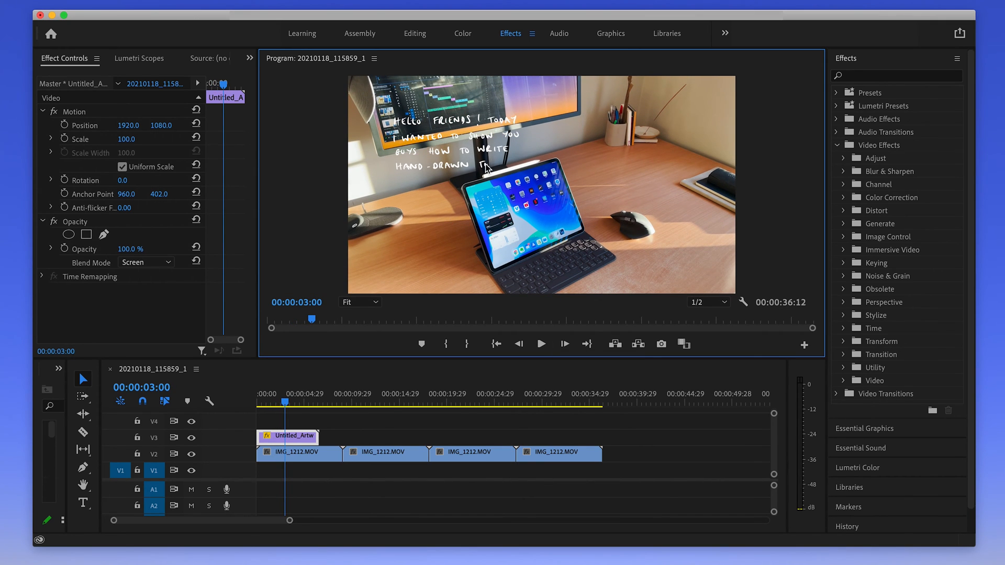
Set the artwork clip's speed to 50% in Speed/Duration.
{"action": "right_click", "coordinate": [288, 436]}
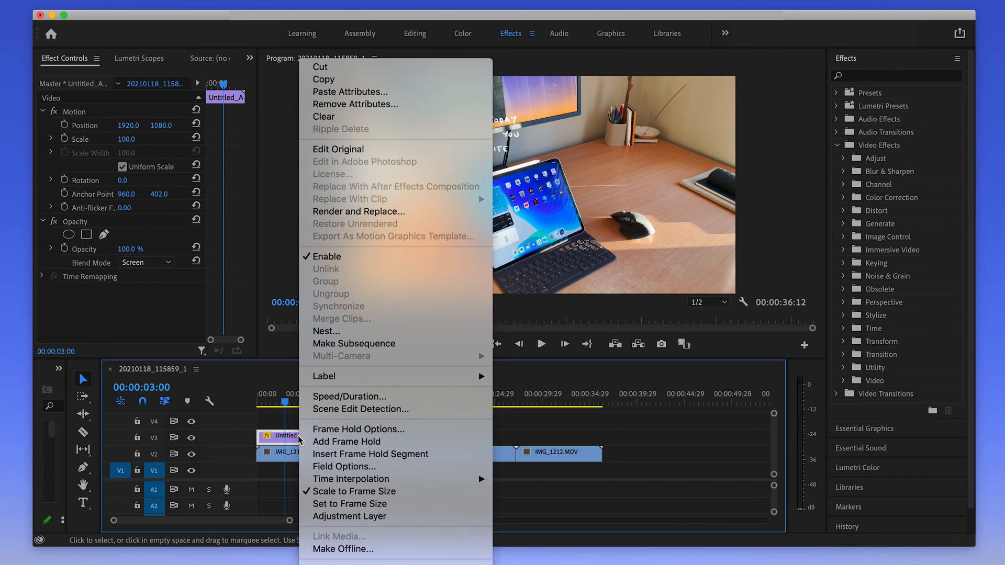
{"action": "left_click", "coordinate": [348, 397]}
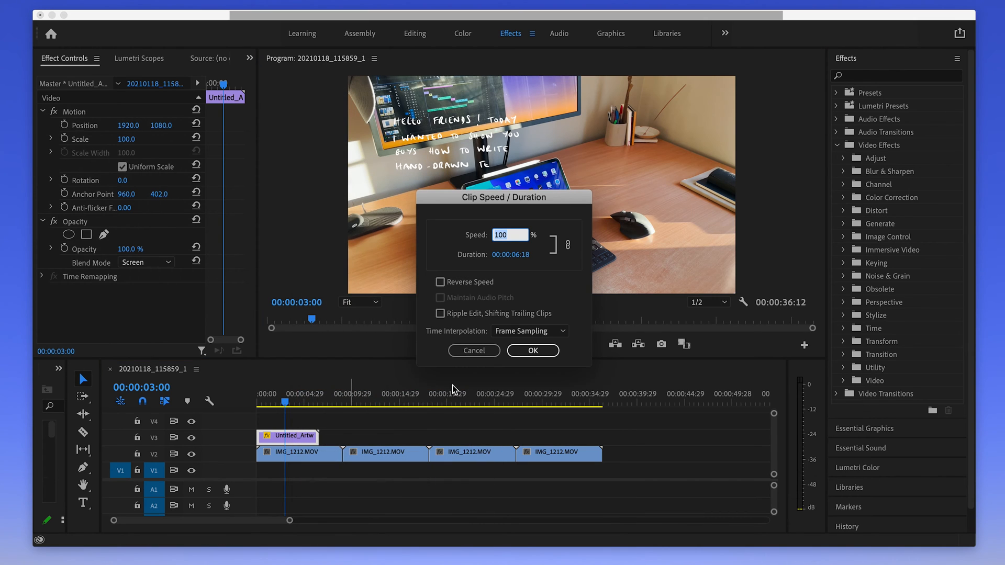
{"action": "left_click", "coordinate": [531, 350]}
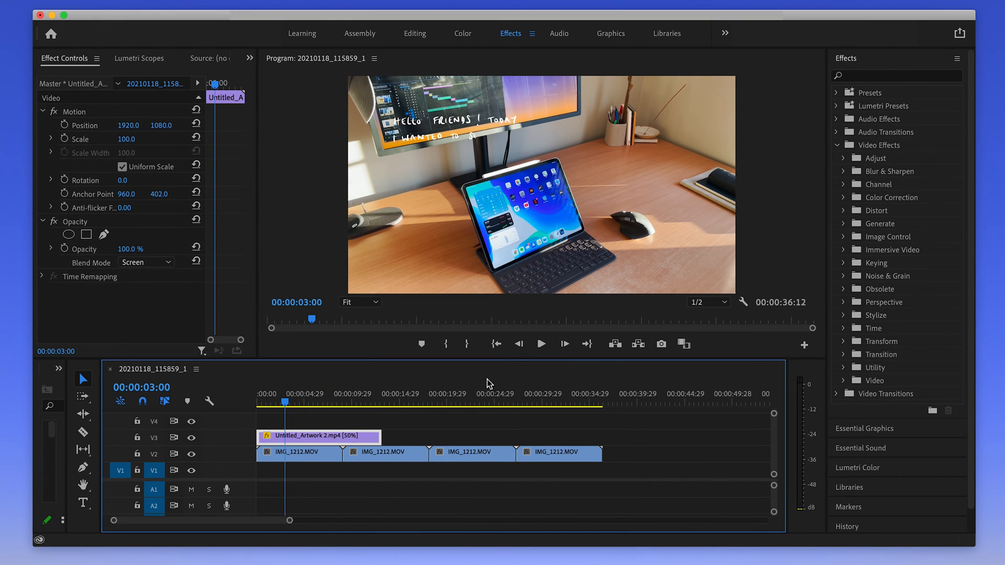
Play back the slowed handwriting from the start of the sequence.
{"action": "left_click", "coordinate": [496, 344]}
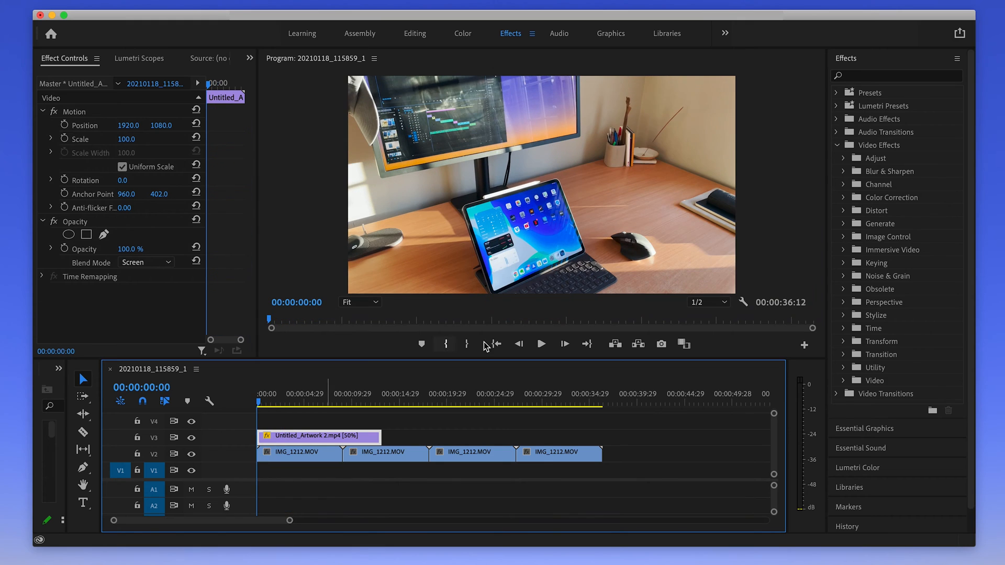
{"action": "left_click", "coordinate": [540, 344]}
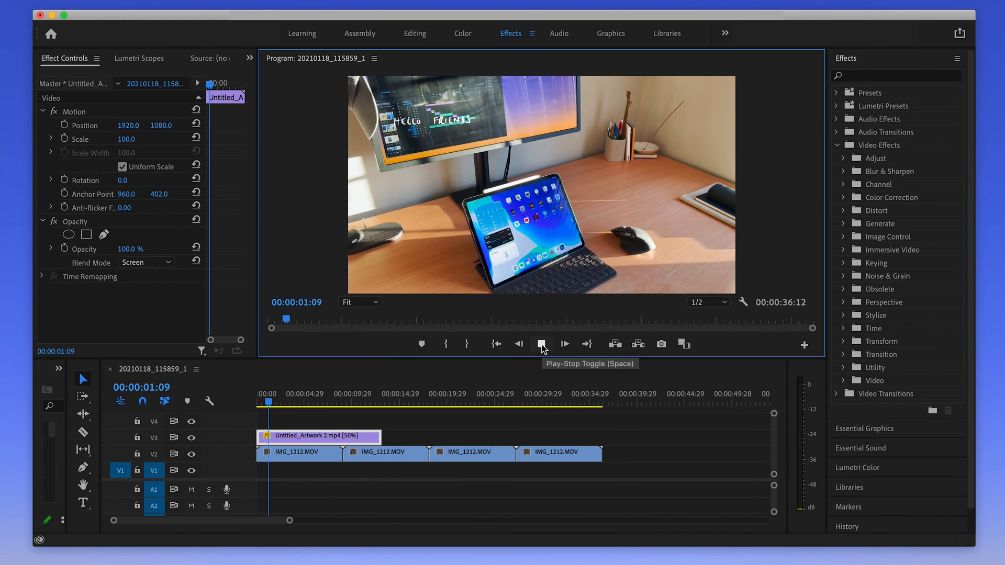
{"action": "left_click", "coordinate": [541, 344]}
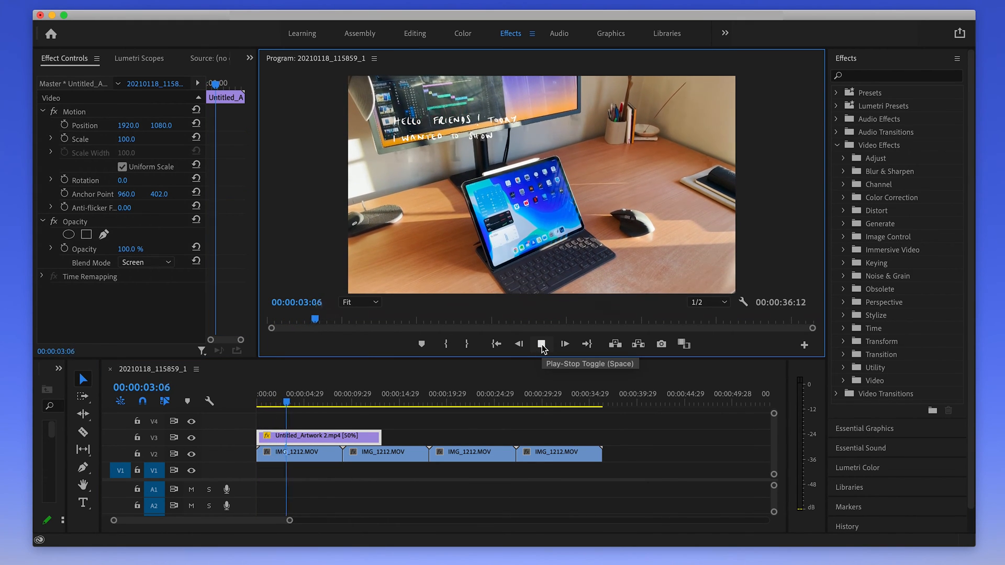
{"action": "left_click", "coordinate": [542, 344]}
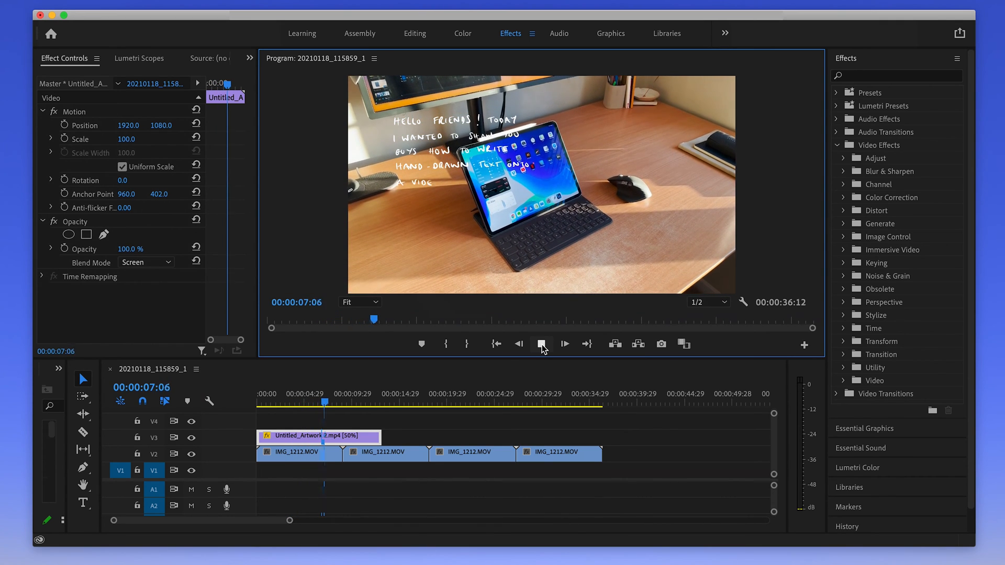
Place the short second artwork clip on V3, blend it in Screen mode, and add a frame hold.
{"action": "left_click_drag", "start_coordinate": [319, 437], "coordinate": [458, 455]}
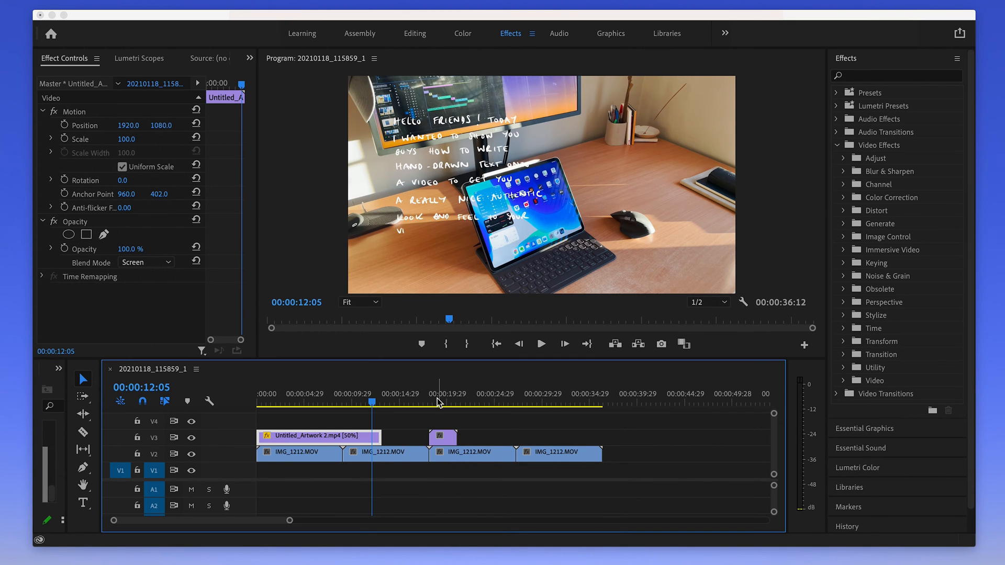
{"action": "left_click", "coordinate": [519, 345]}
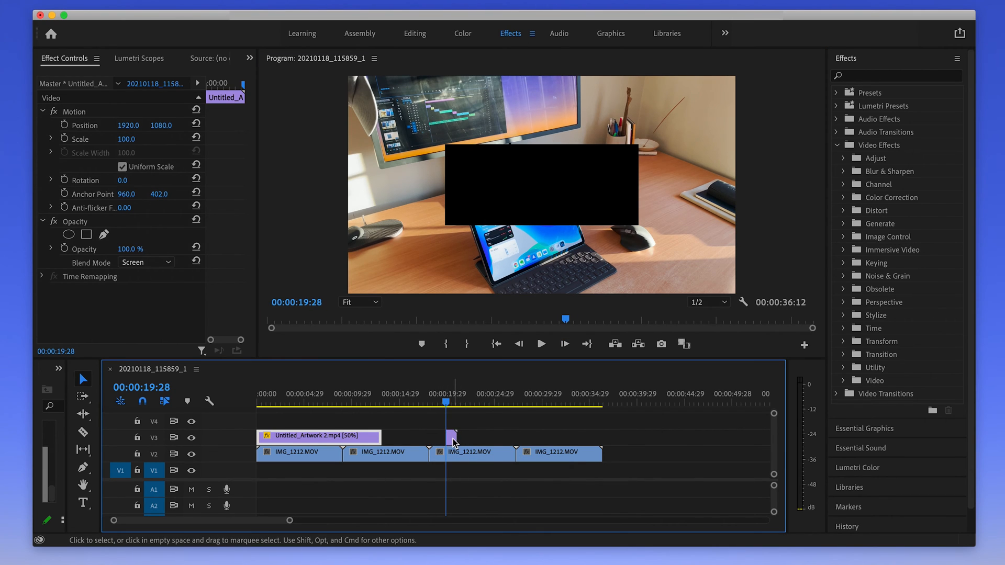
{"action": "right_click", "coordinate": [453, 439]}
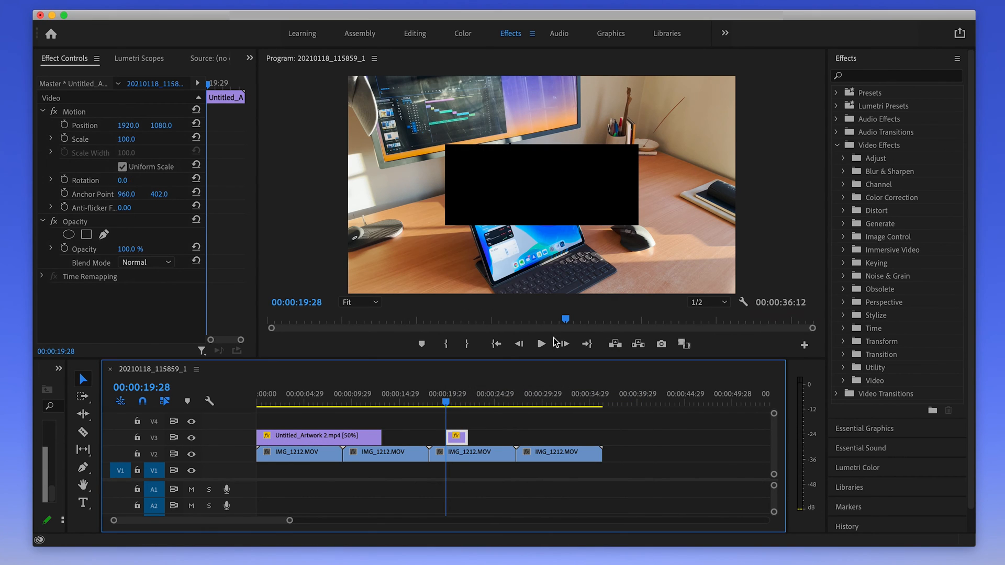
{"action": "left_click", "coordinate": [145, 263]}
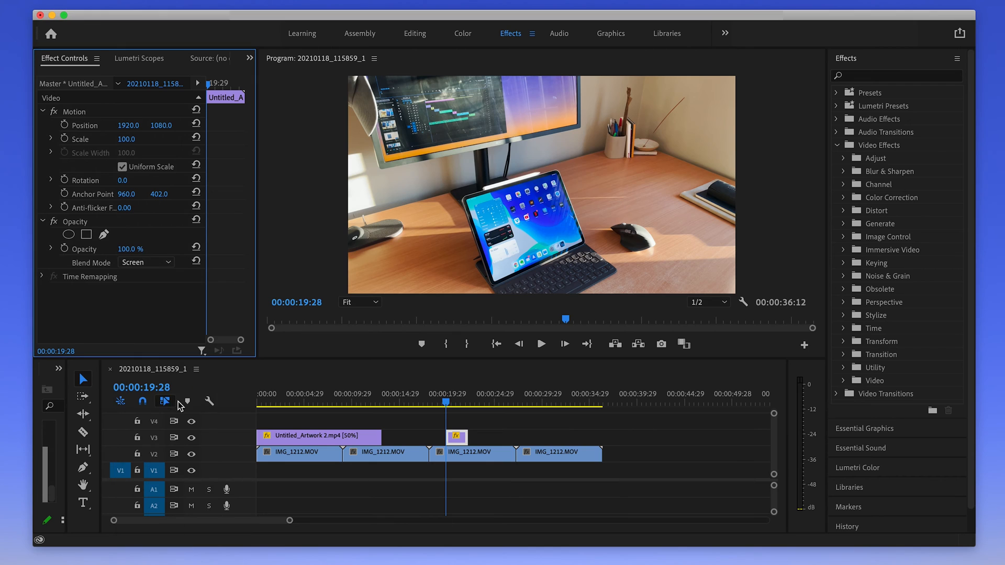
{"action": "right_click", "coordinate": [456, 437]}
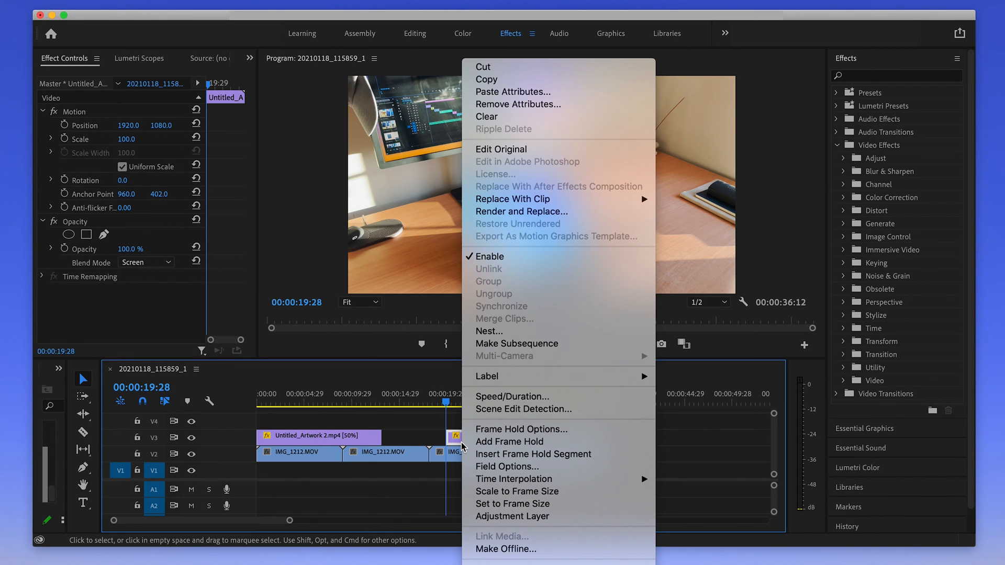
{"action": "mouse_move", "coordinate": [509, 442]}
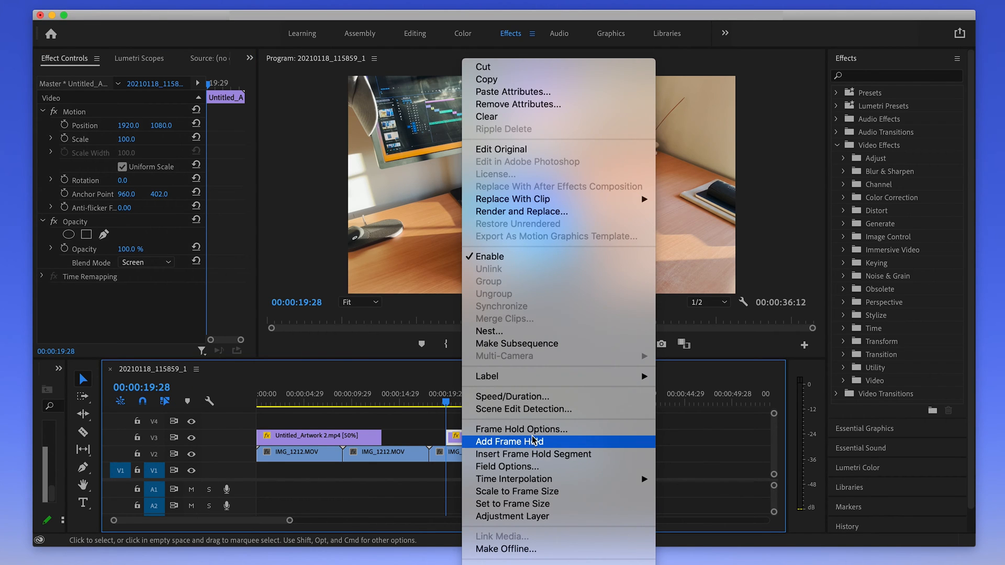
{"action": "left_click", "coordinate": [508, 442]}
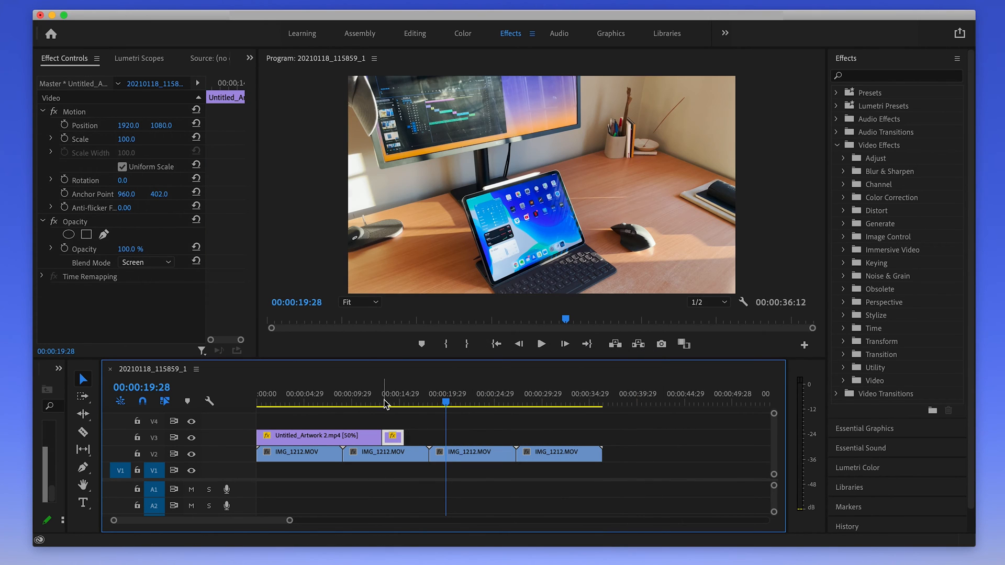
Slow the second artwork clip to 25% speed and play back the arrow annotations.
{"action": "left_click", "coordinate": [540, 344]}
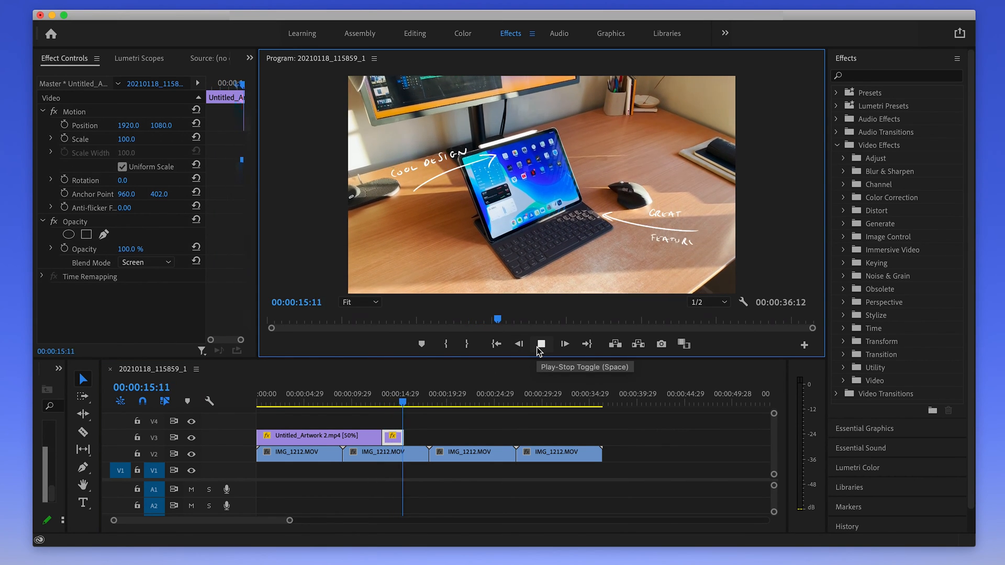
{"action": "left_click", "coordinate": [541, 344]}
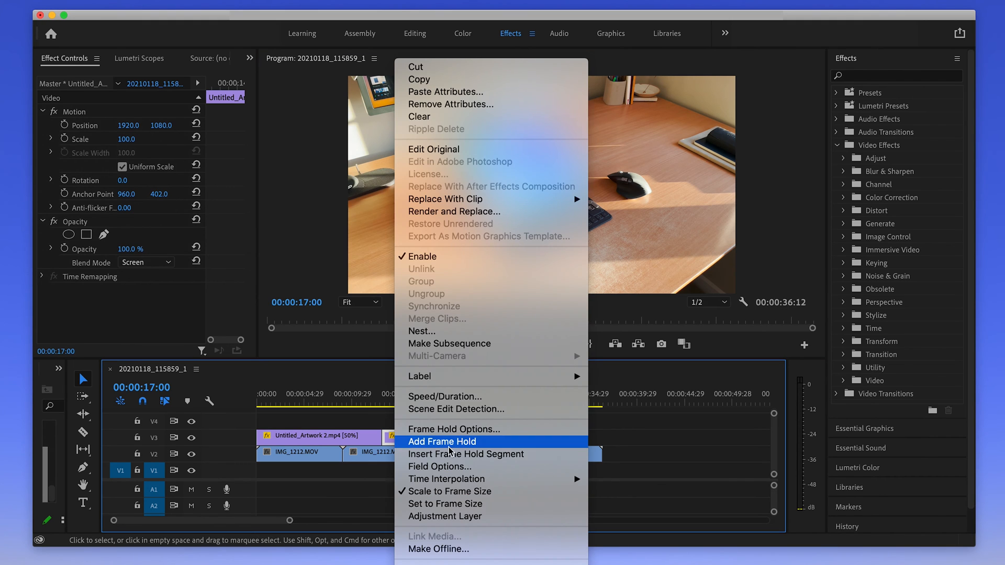
{"action": "left_click", "coordinate": [444, 396]}
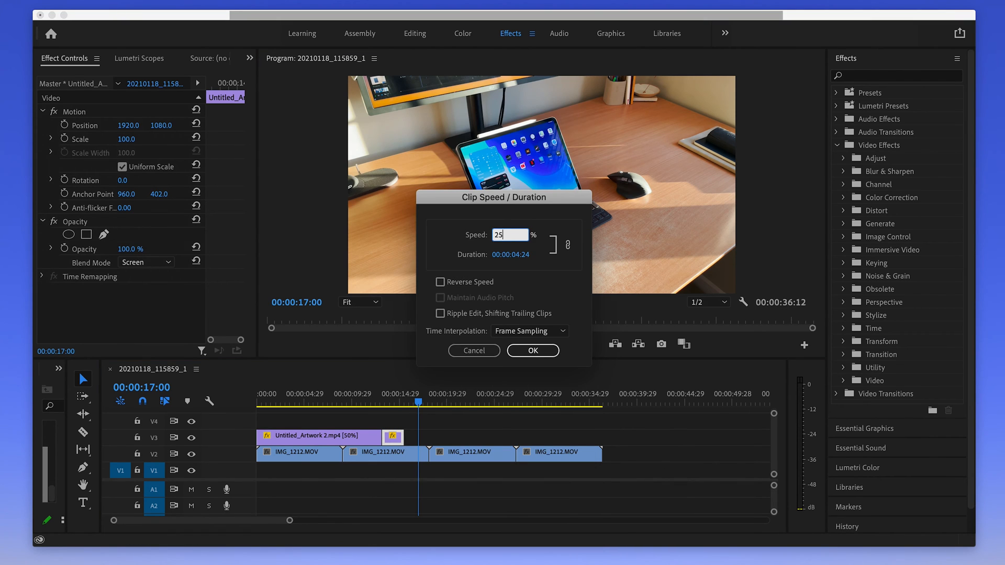
{"action": "left_click", "coordinate": [531, 351]}
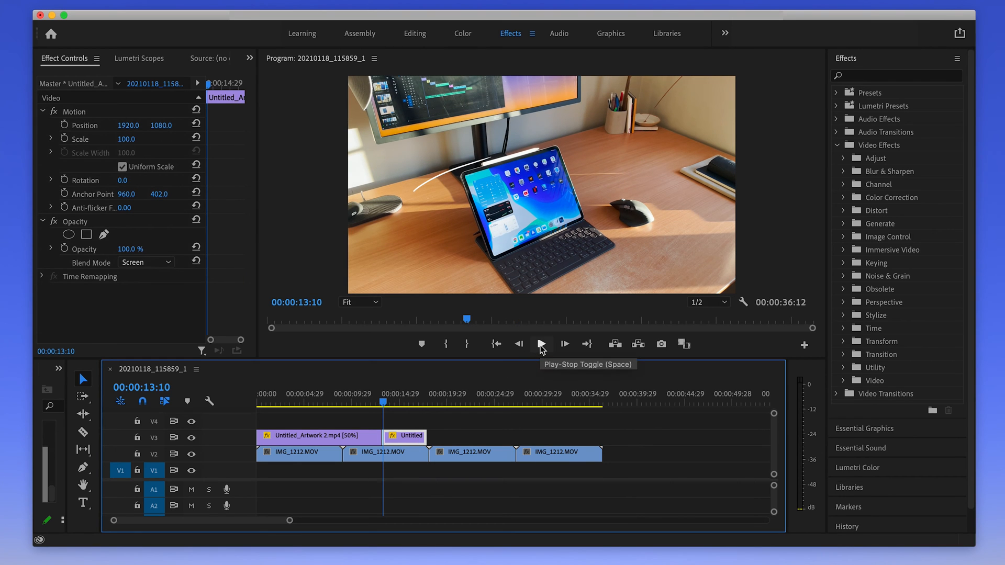
{"action": "left_click", "coordinate": [540, 344]}
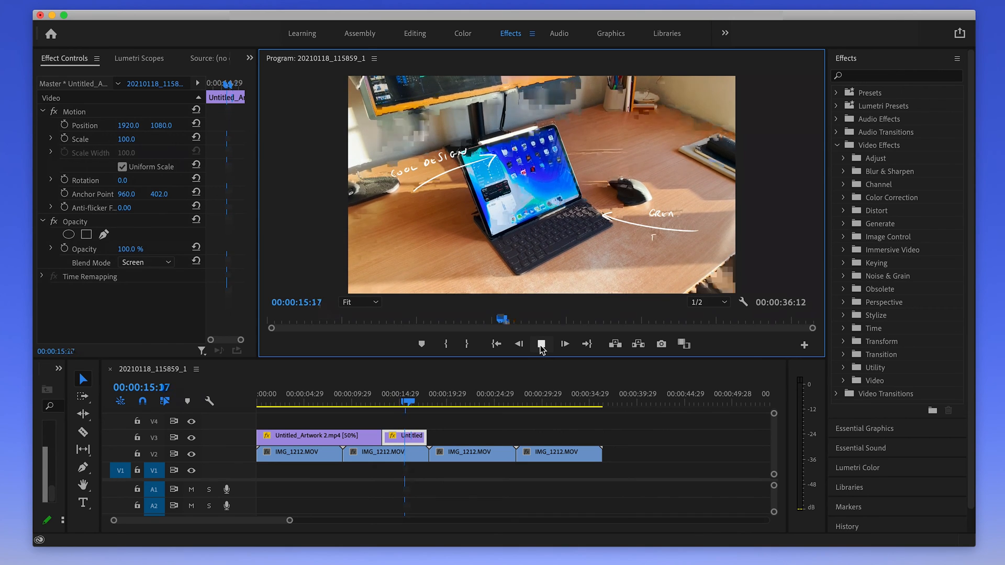
Give the third artwork clip on V3 a frame hold and Screen blend mode.
{"action": "left_click", "coordinate": [540, 345]}
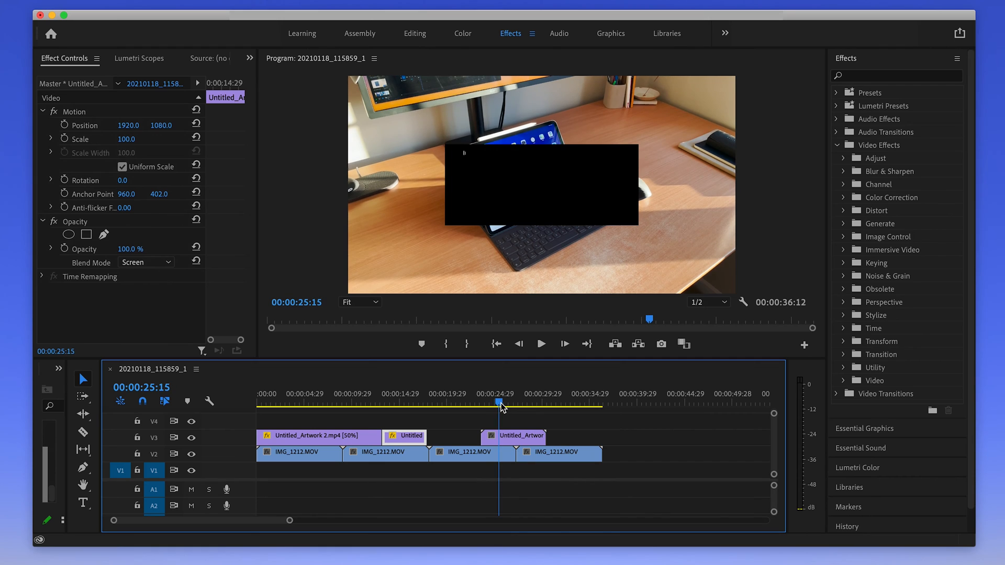
{"action": "left_click", "coordinate": [517, 344]}
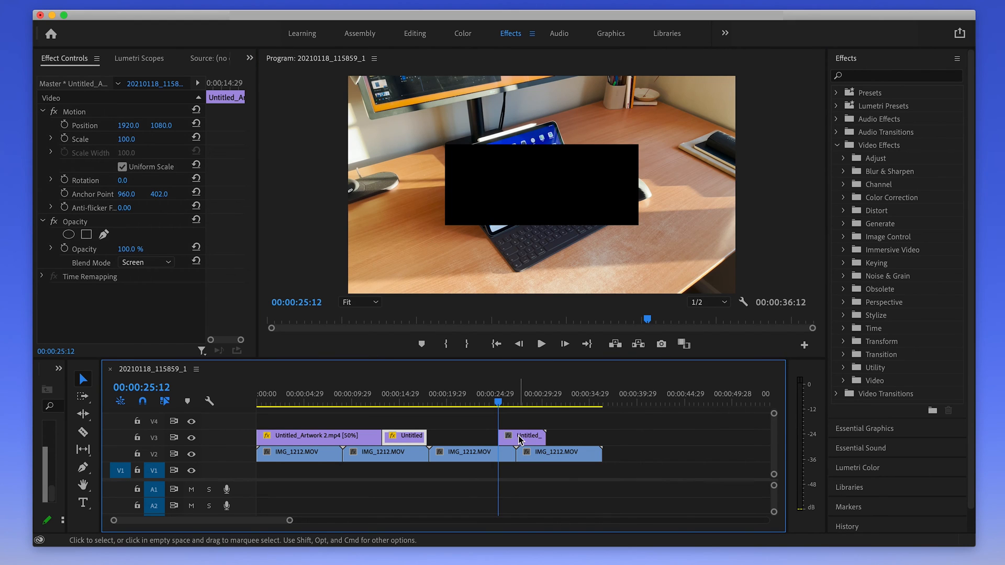
{"action": "right_click", "coordinate": [519, 438]}
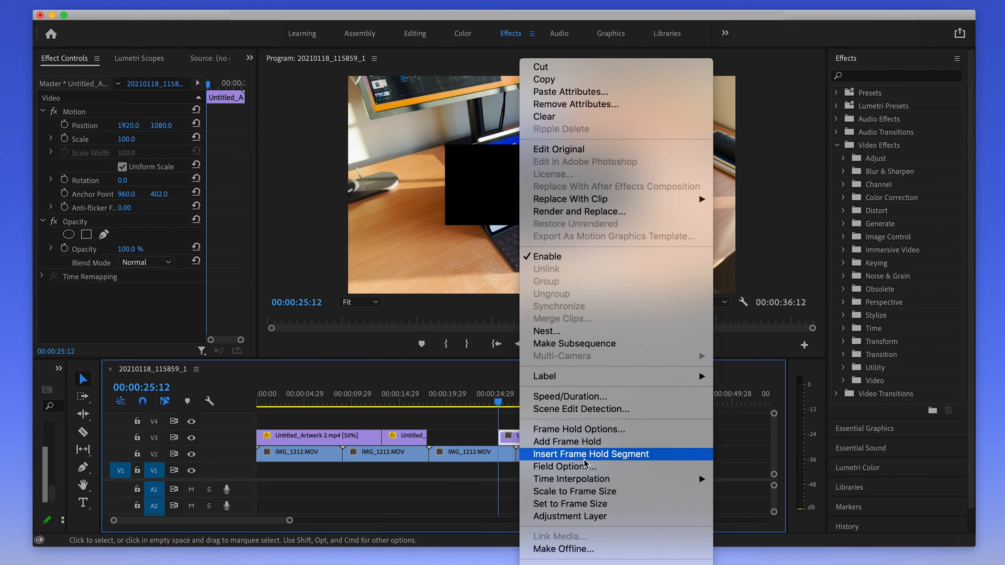
{"action": "left_click", "coordinate": [591, 453]}
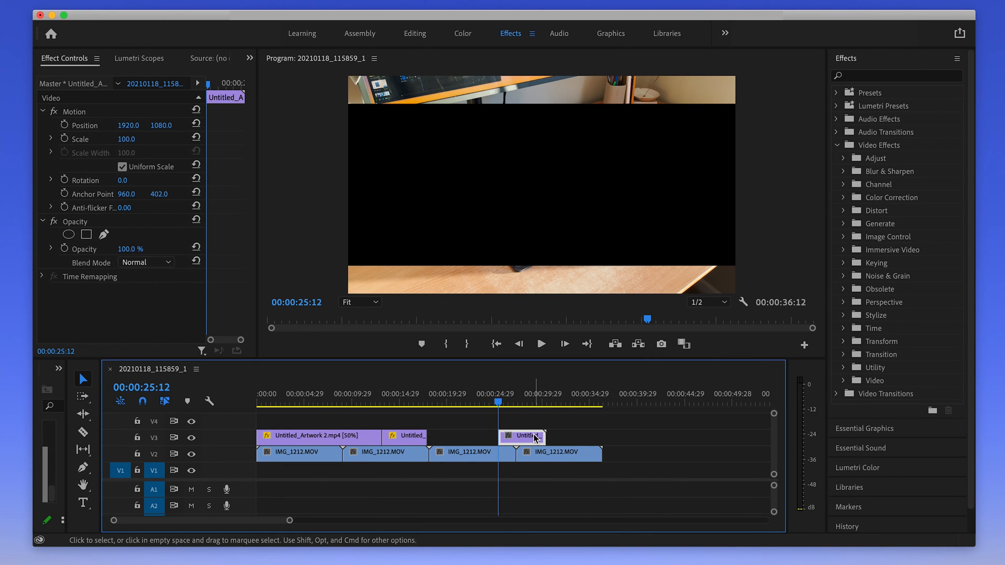
{"action": "left_click", "coordinate": [146, 262]}
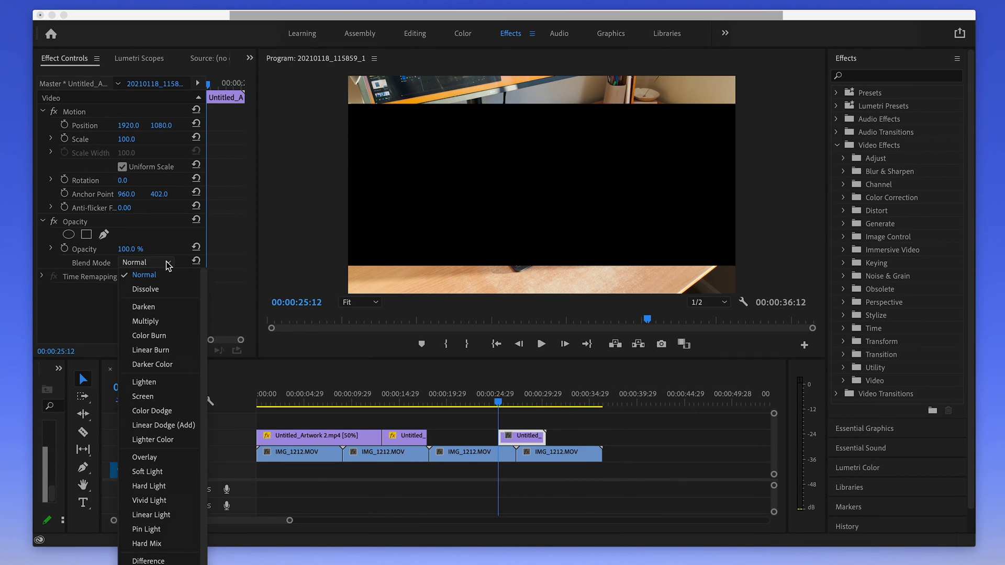
{"action": "mouse_move", "coordinate": [142, 396]}
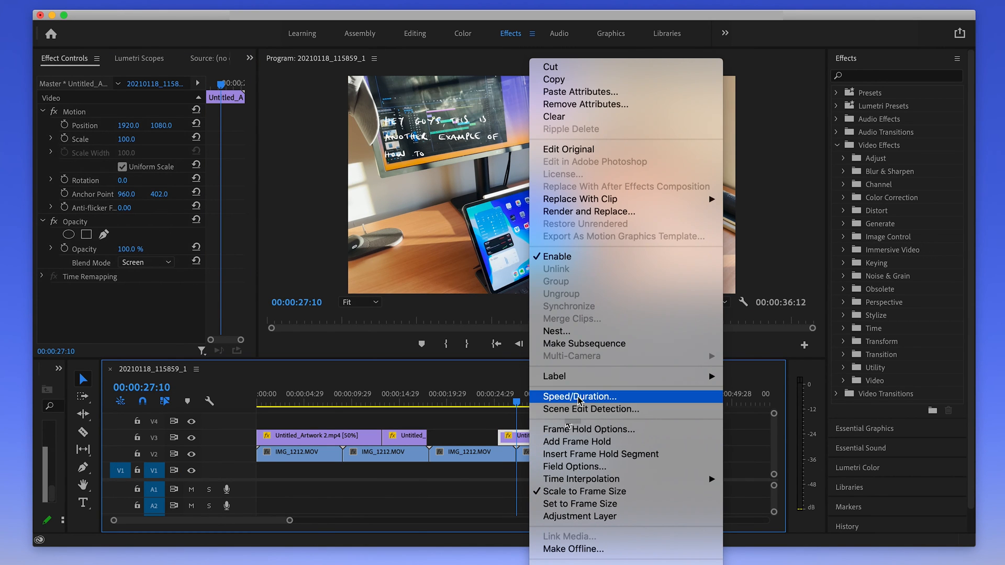
{"action": "left_click", "coordinate": [578, 397]}
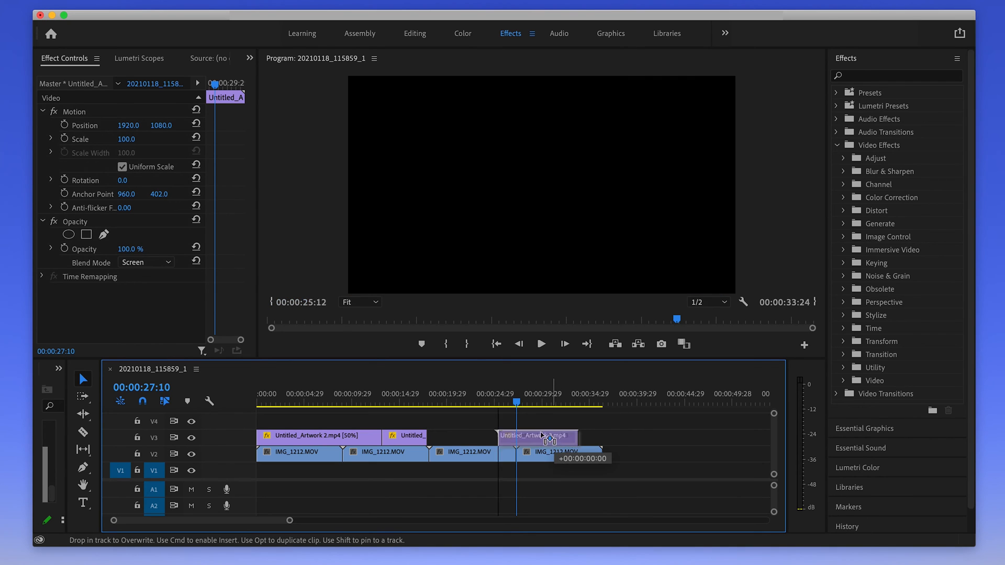
Butt the third artwork clip against the second on V3 and preview the sequence.
{"action": "left_click_drag", "start_coordinate": [538, 437], "coordinate": [461, 440]}
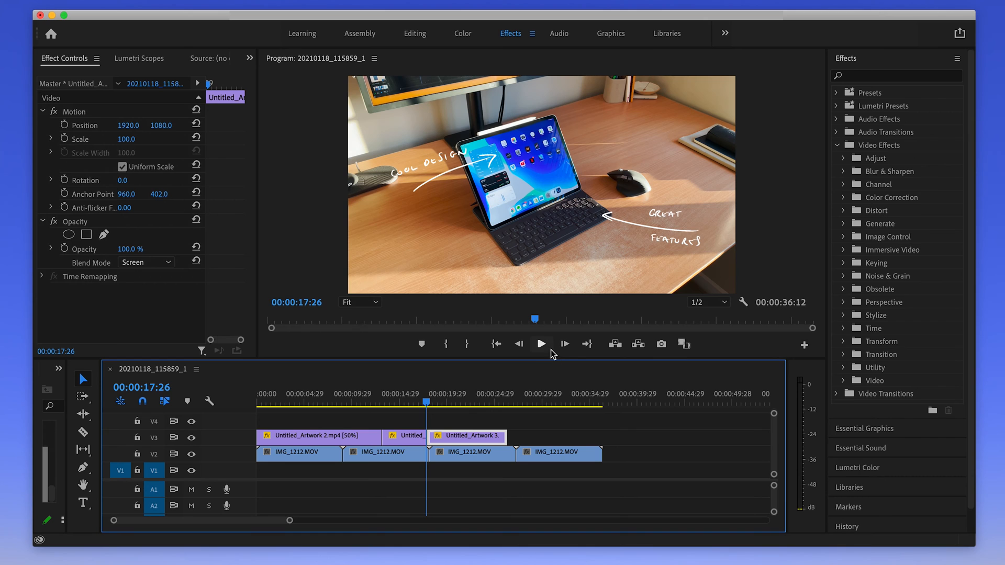
{"action": "left_click", "coordinate": [540, 344]}
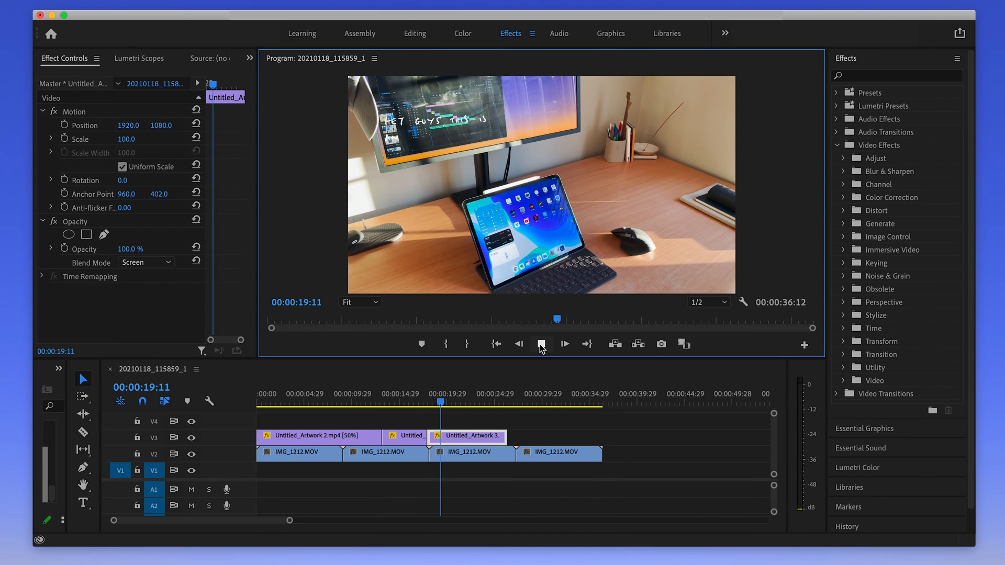
{"action": "left_click", "coordinate": [472, 453]}
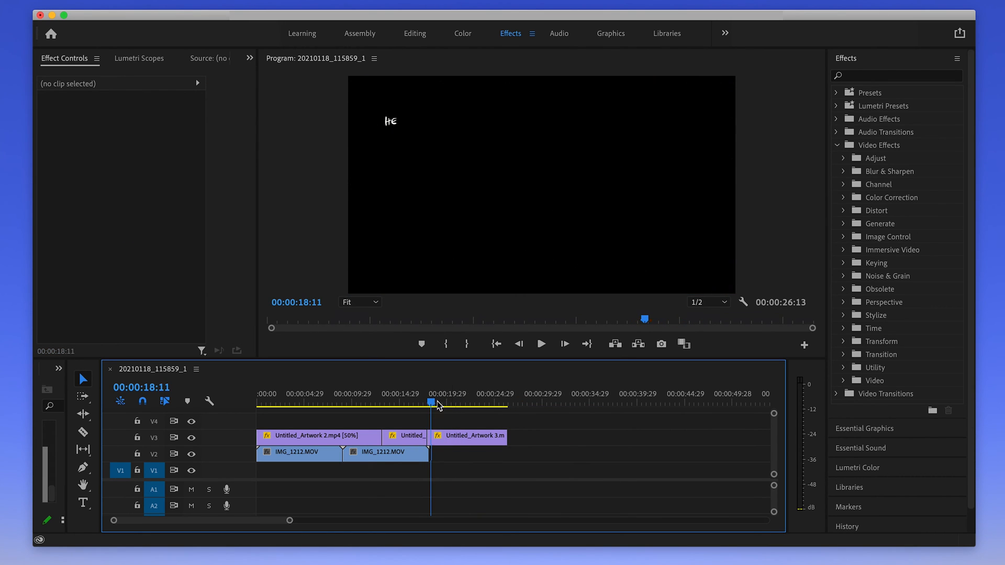
Play through the 30%-speed third clip to check the complete handwritten message.
{"action": "left_click", "coordinate": [540, 343]}
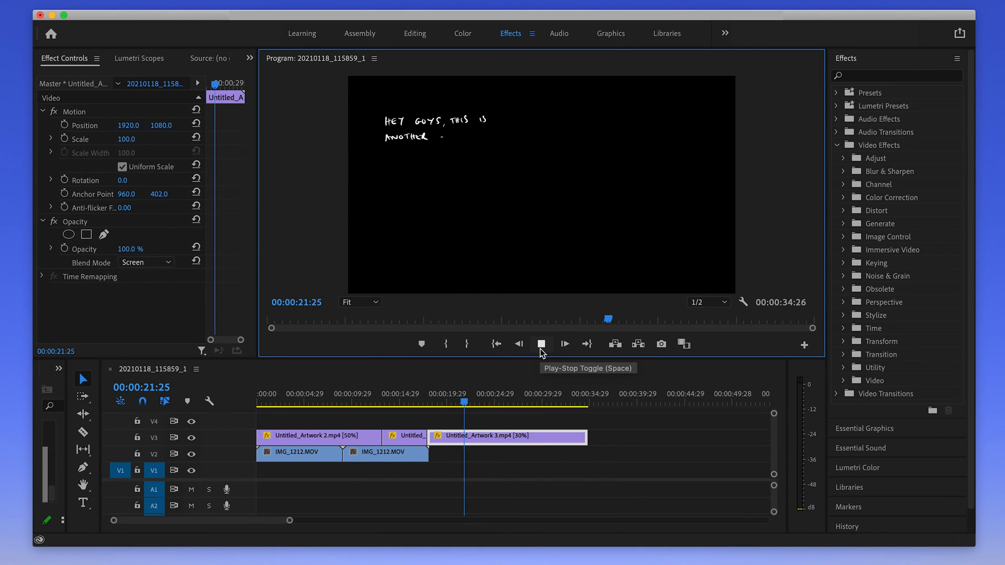
{"action": "left_click", "coordinate": [542, 344]}
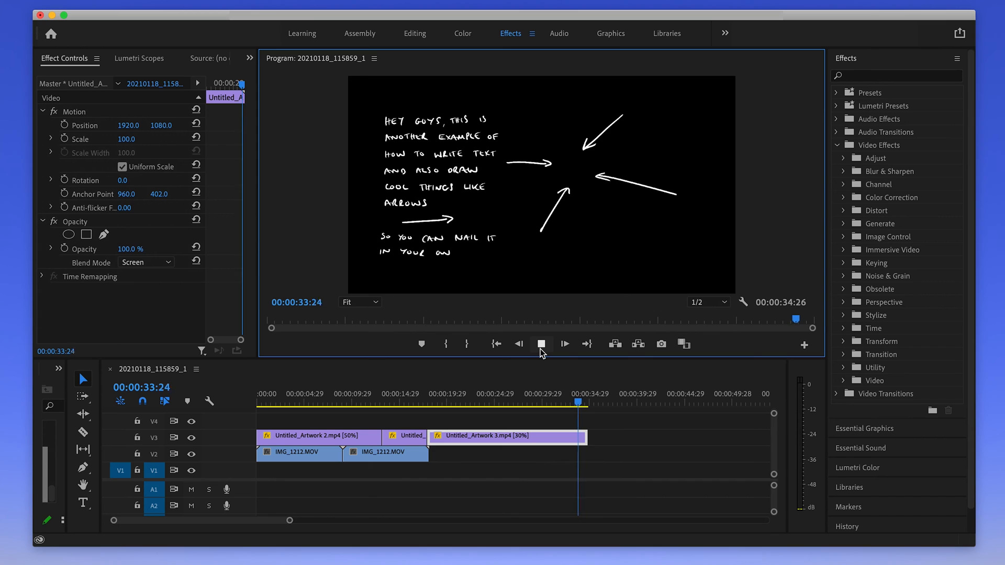
{"action": "left_click", "coordinate": [542, 344]}
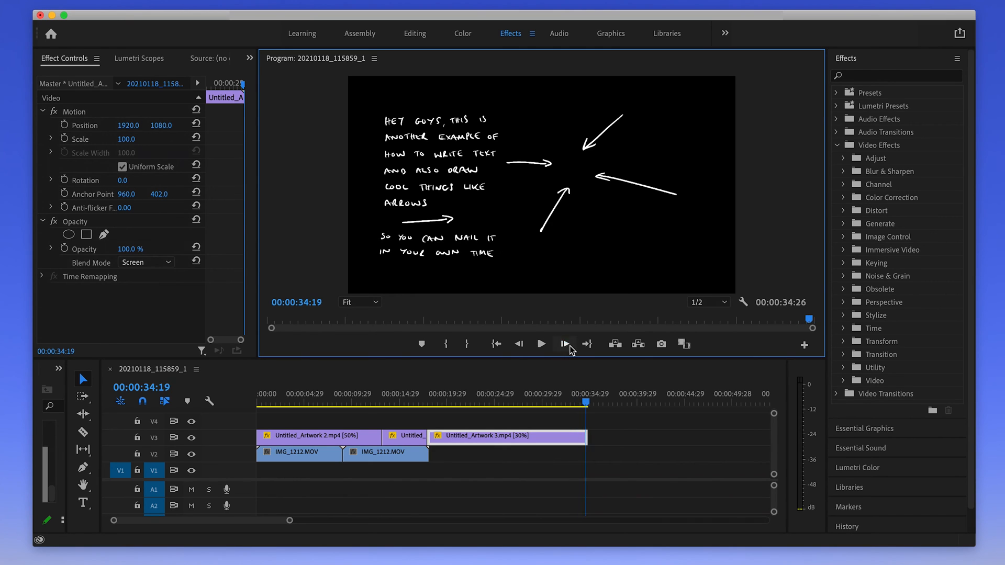
Split off the third clip's final frames, slow that tail to 5%, and play it.
{"action": "left_click", "coordinate": [564, 345]}
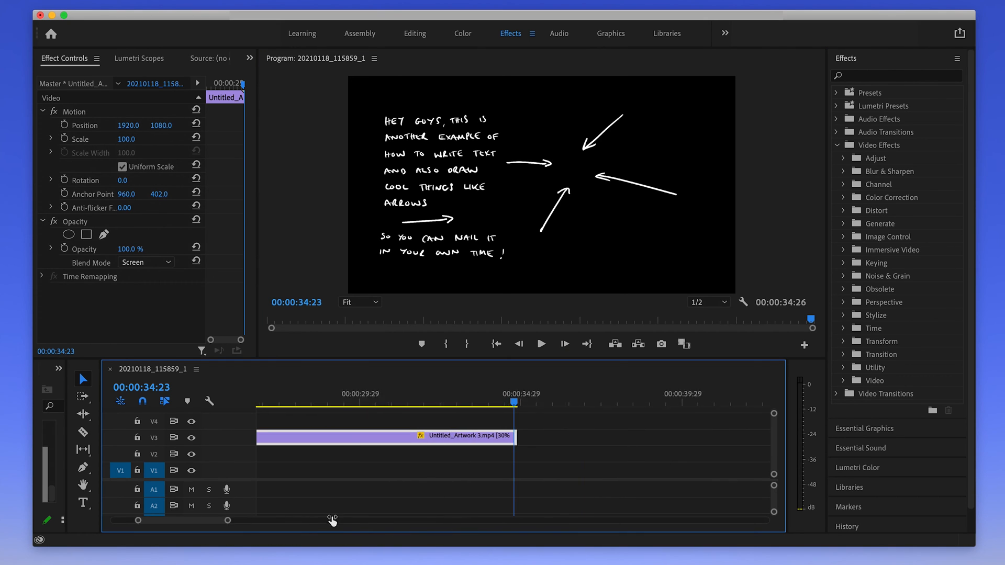
{"action": "left_click_drag", "start_coordinate": [333, 520], "coordinate": [285, 520]}
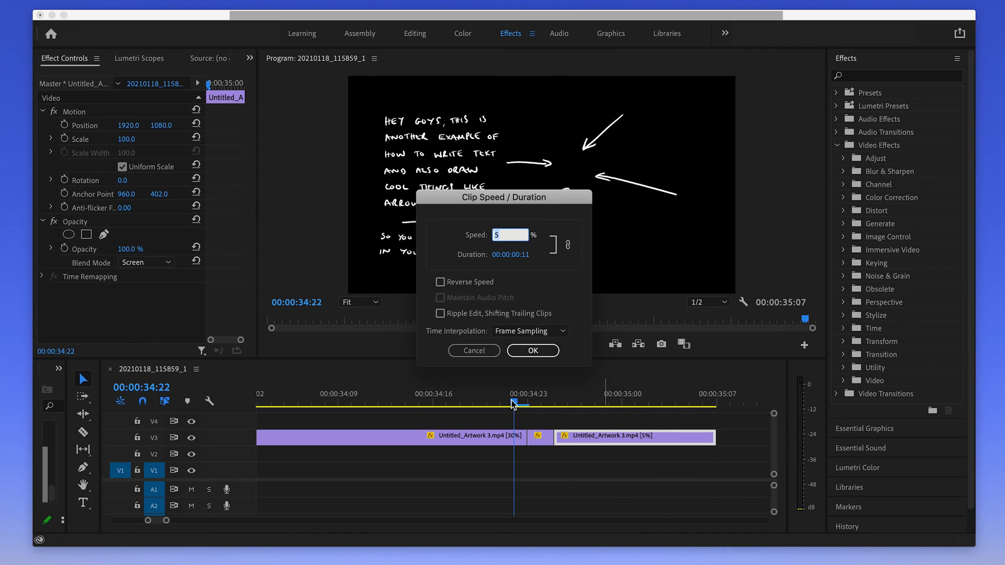
{"action": "left_click", "coordinate": [533, 351]}
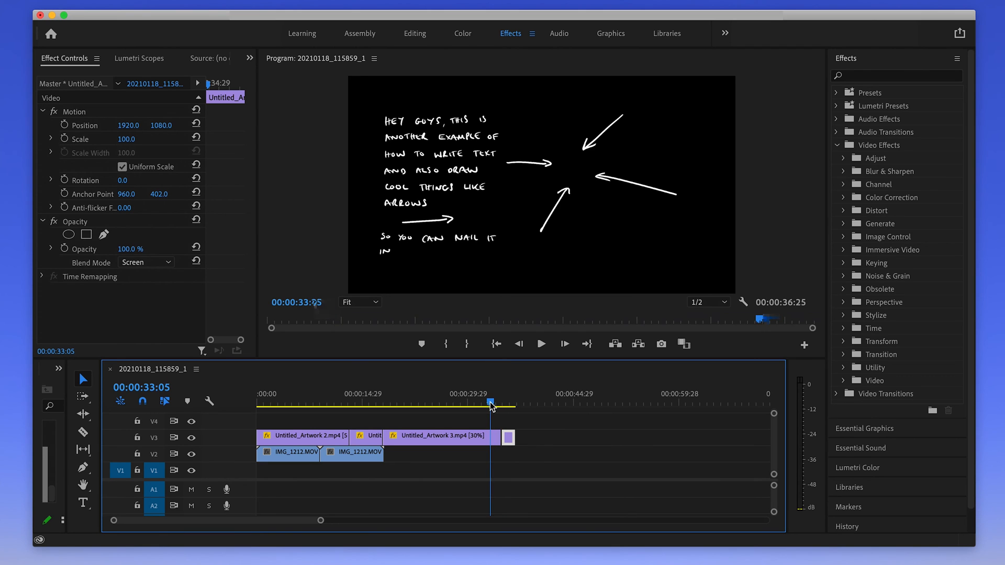
{"action": "left_click", "coordinate": [539, 345]}
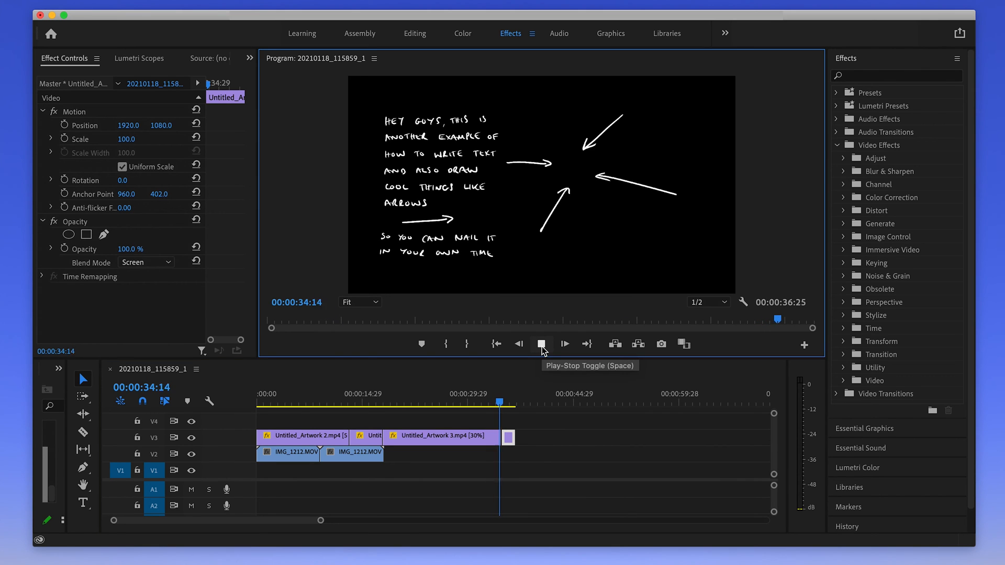